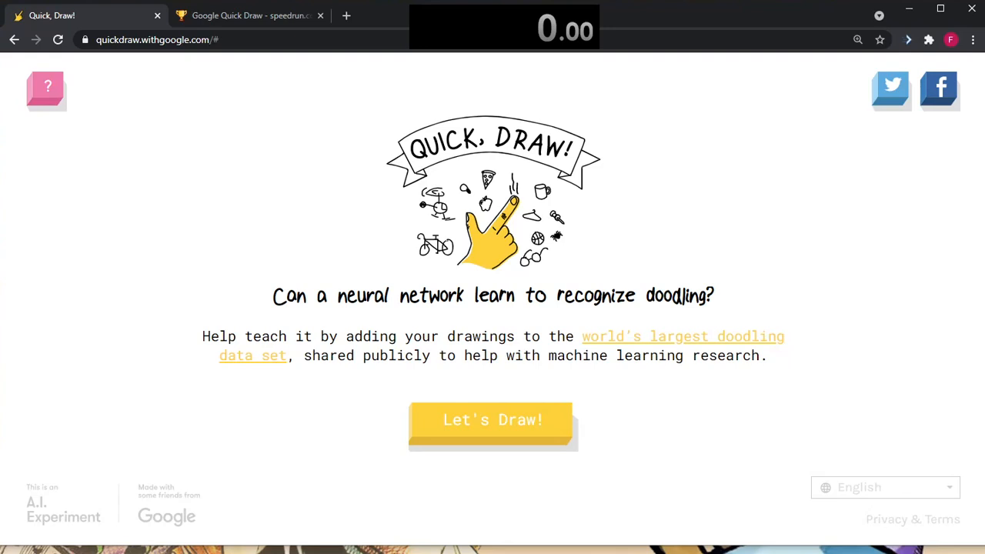
- Select the Any% No Skip Button category's first-place 19.8-second run, then return to Quick, Draw!
click(250, 16)
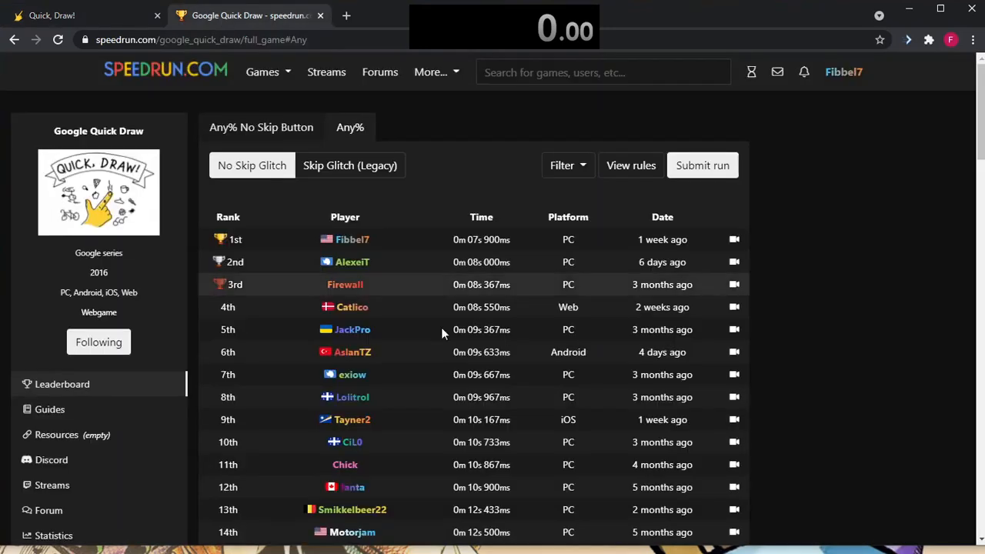
click(261, 127)
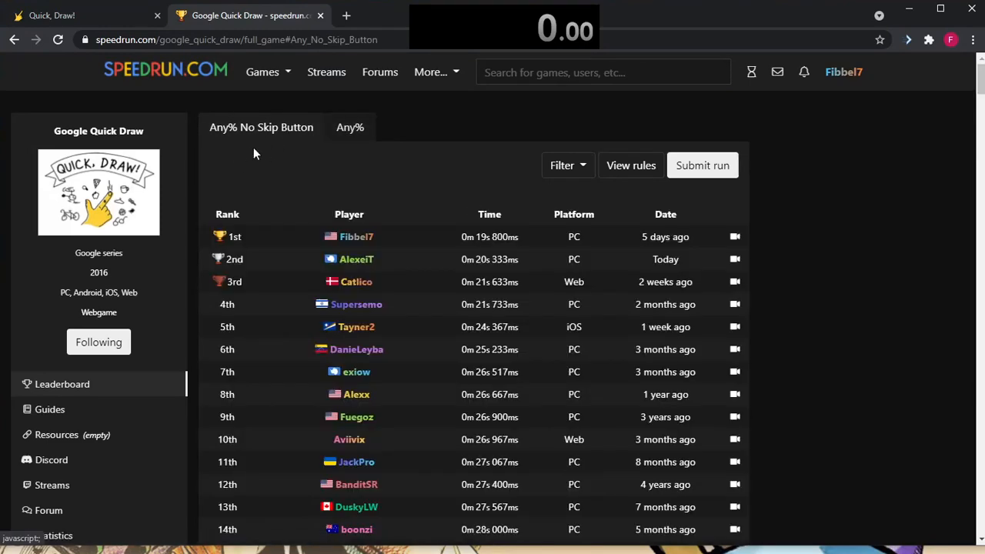
click(350, 127)
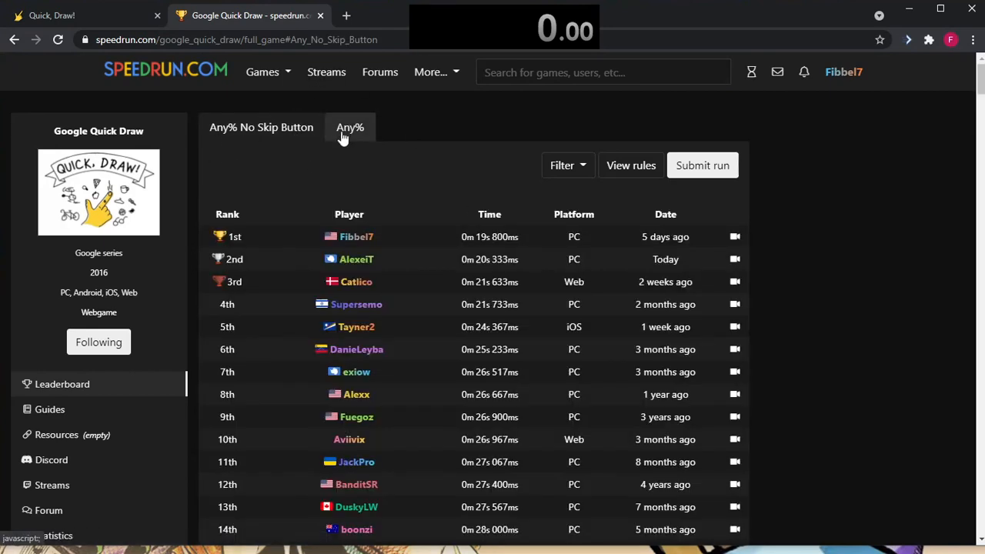
mouse_move(366, 107)
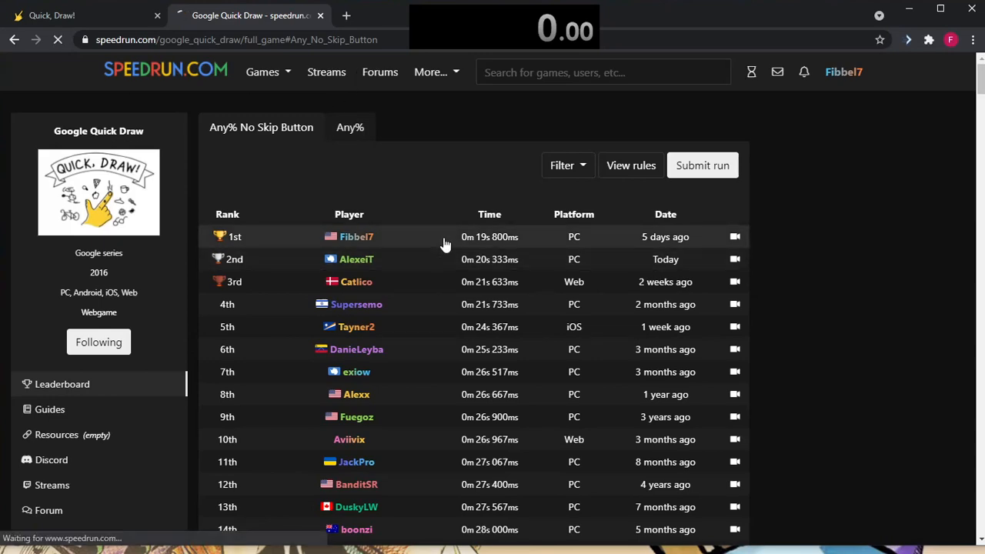
click(734, 236)
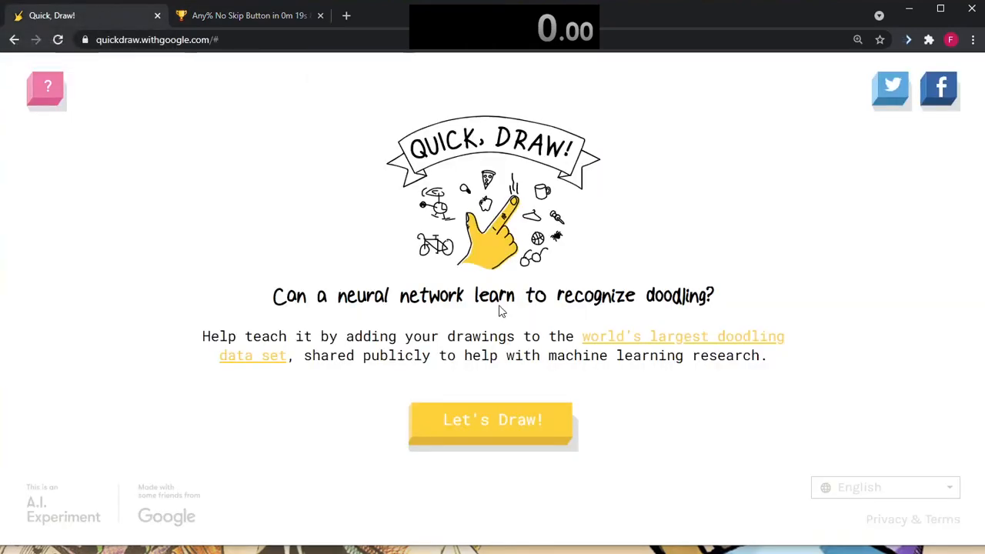
mouse_move(493, 422)
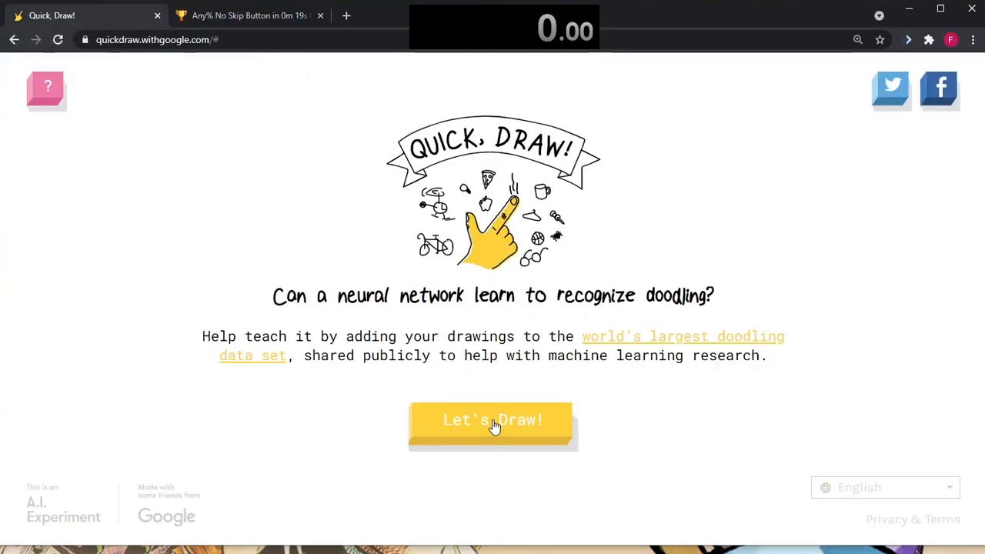
mouse_move(288, 144)
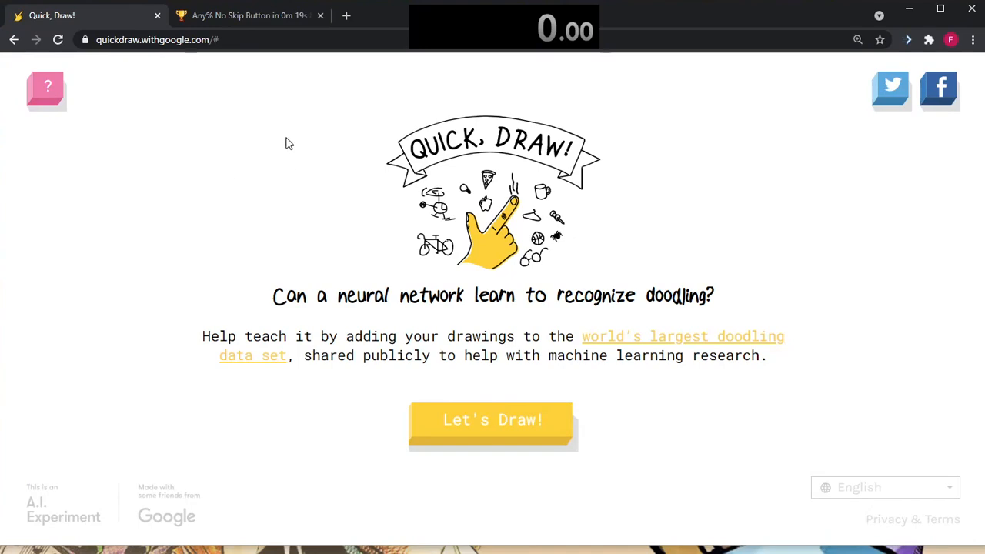
- Play the embedded YouTube video of the 19.8-second world record run
click(248, 15)
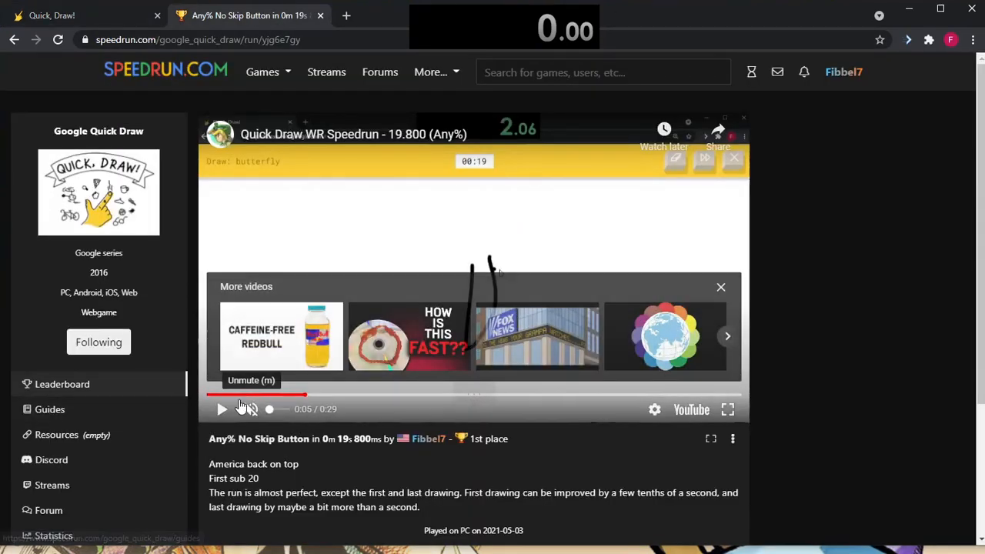
click(221, 409)
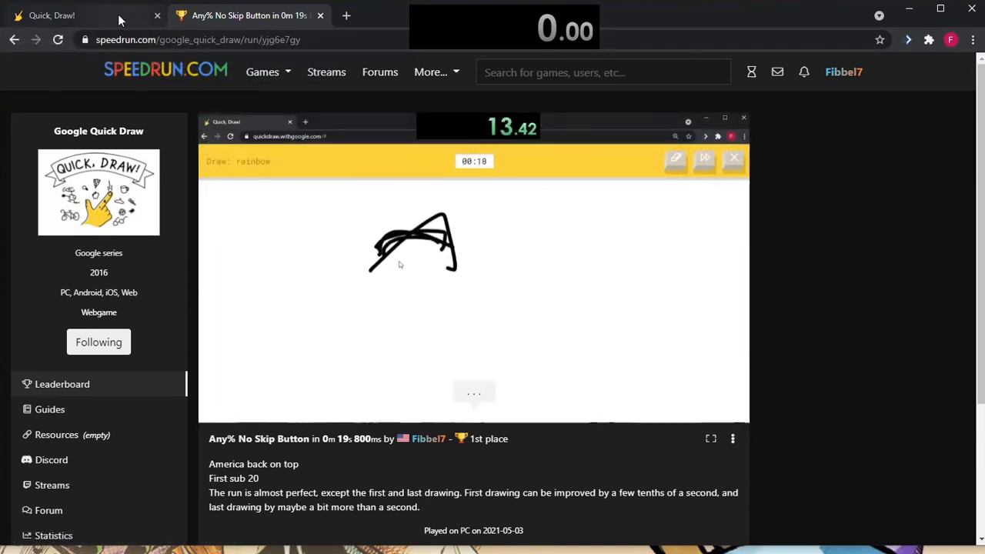
- Start a game, quit the square and bandage rounds, landing a fresh game on drawing 2/6, moustache
click(51, 16)
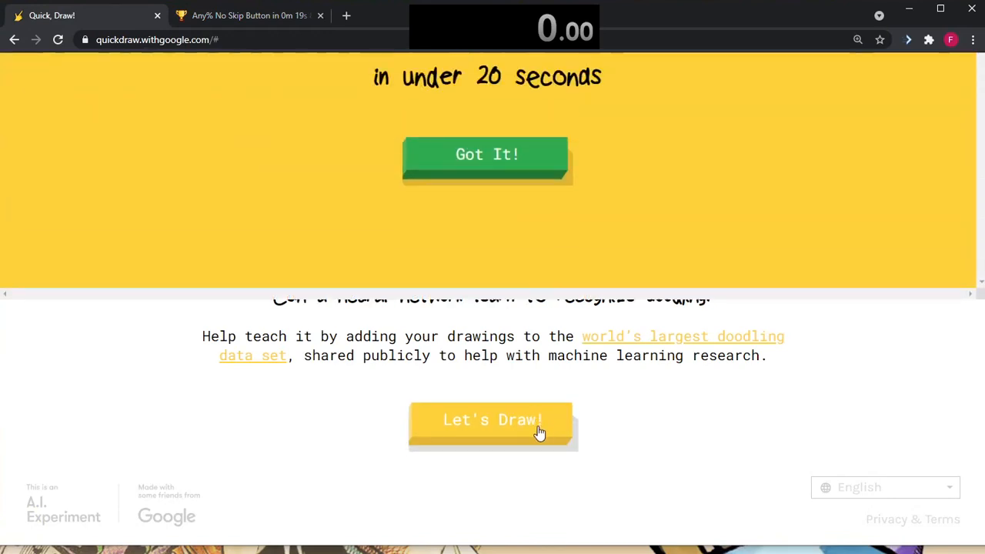
click(491, 419)
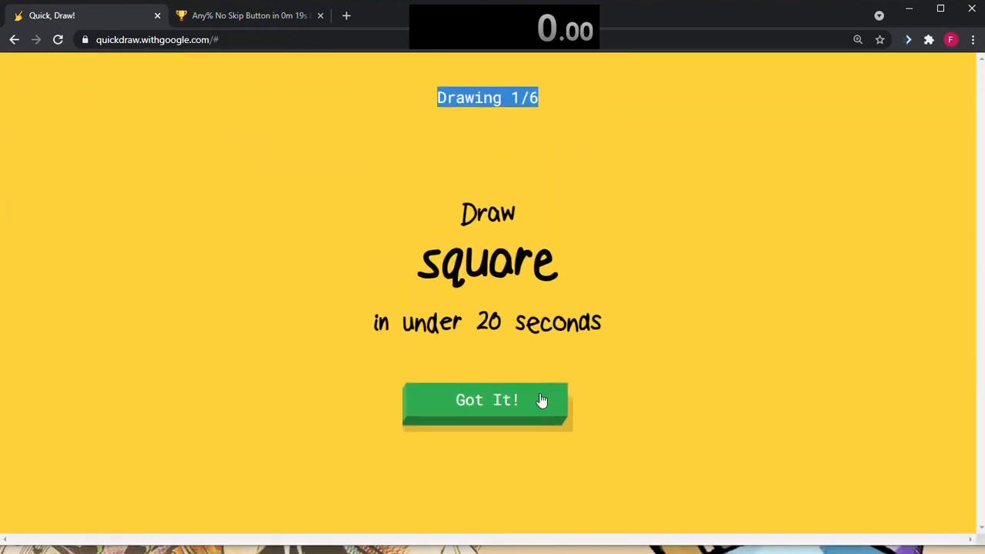
mouse_move(527, 395)
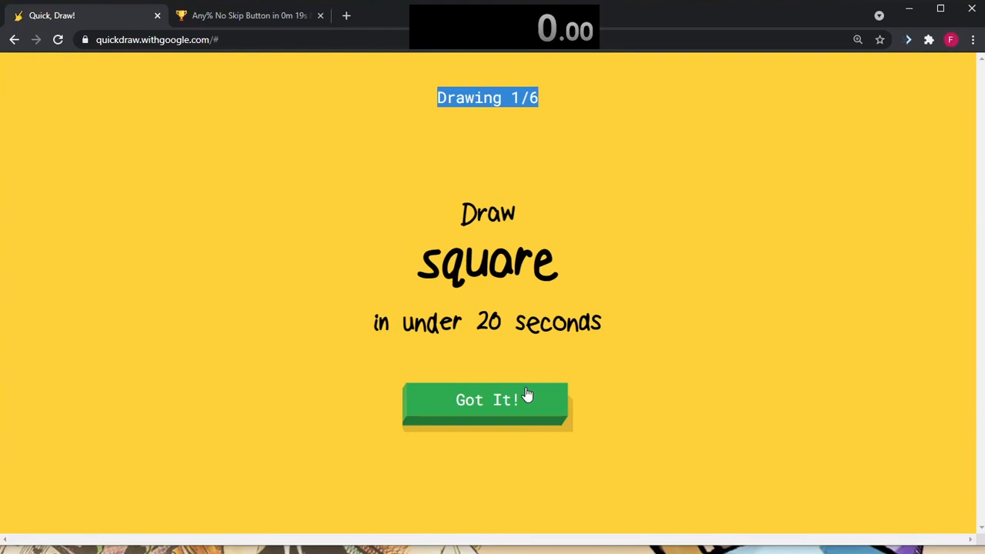
click(487, 399)
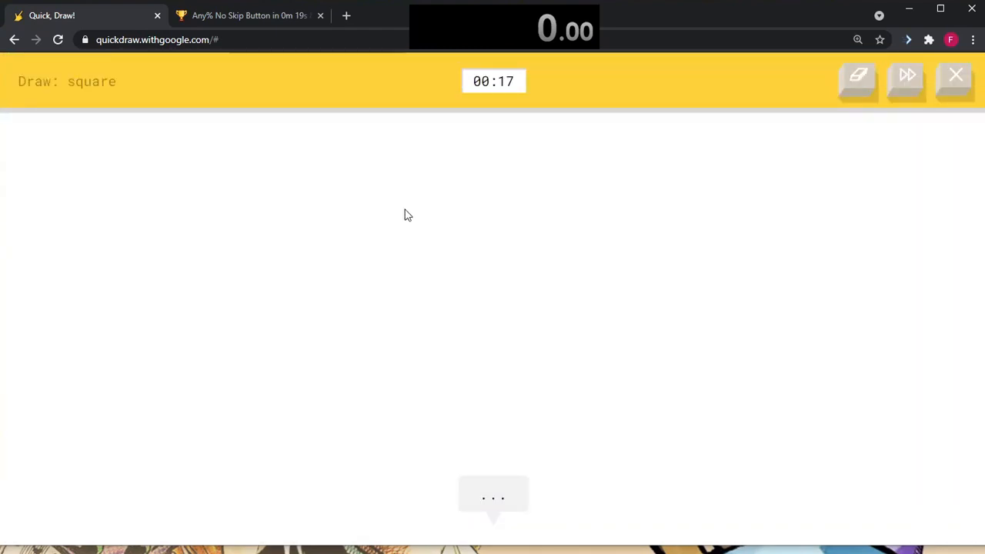
click(955, 75)
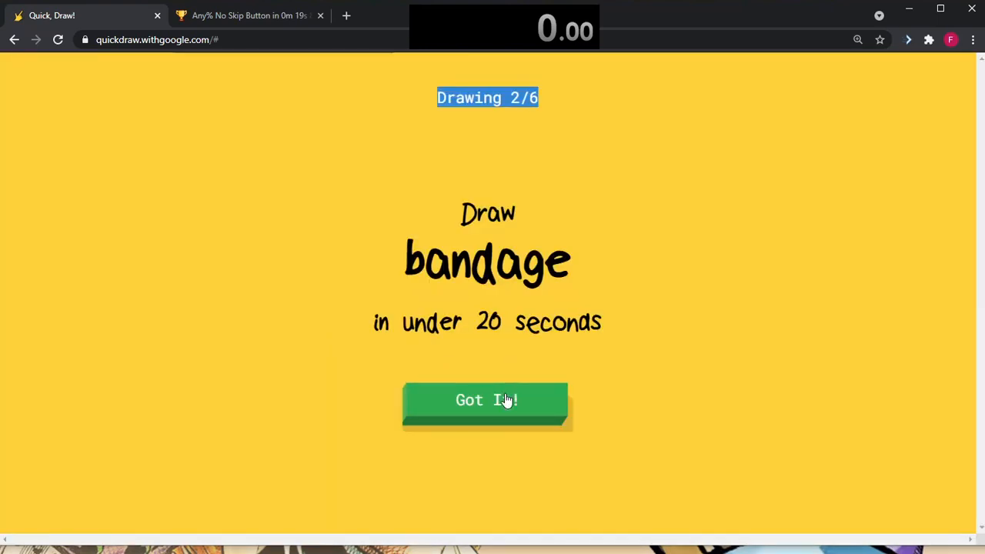
click(485, 399)
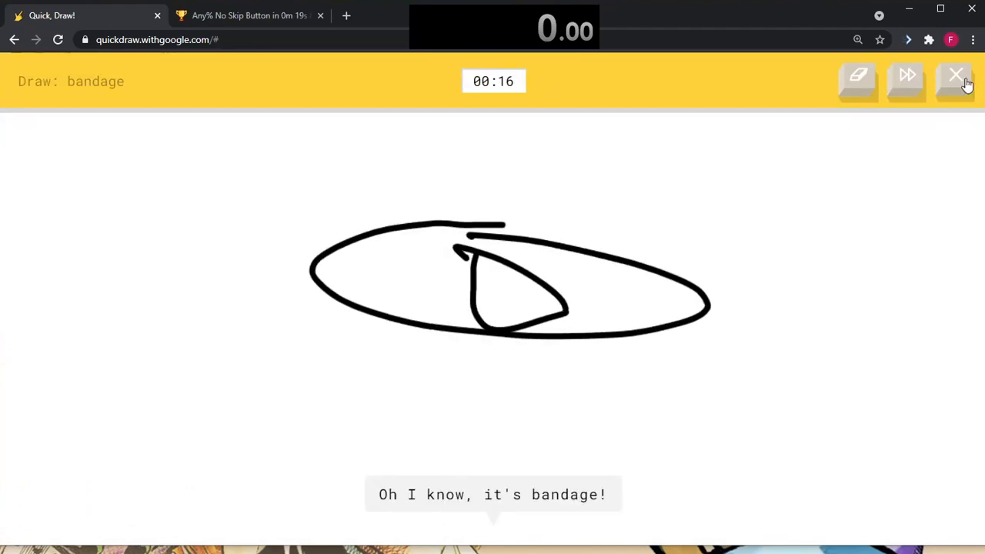
click(956, 76)
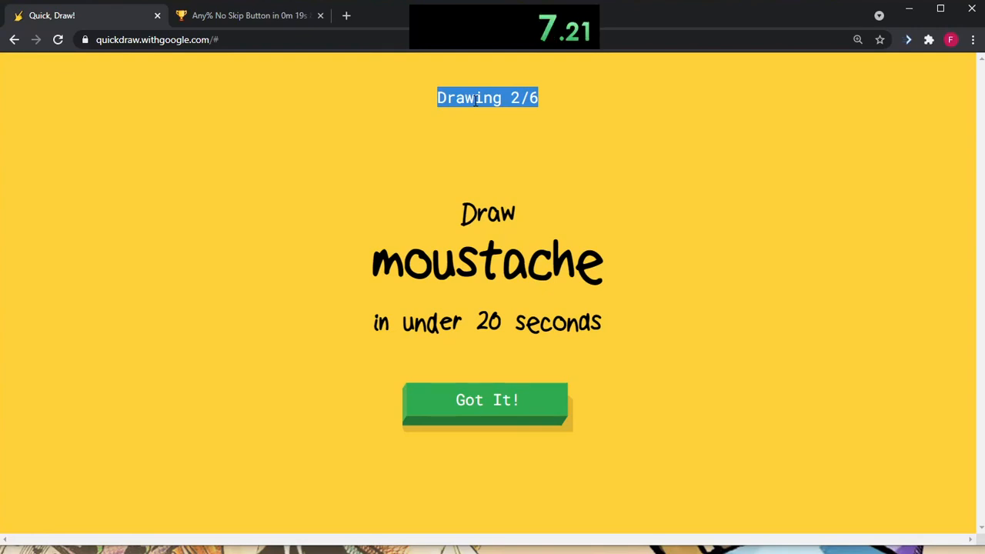
mouse_move(504, 327)
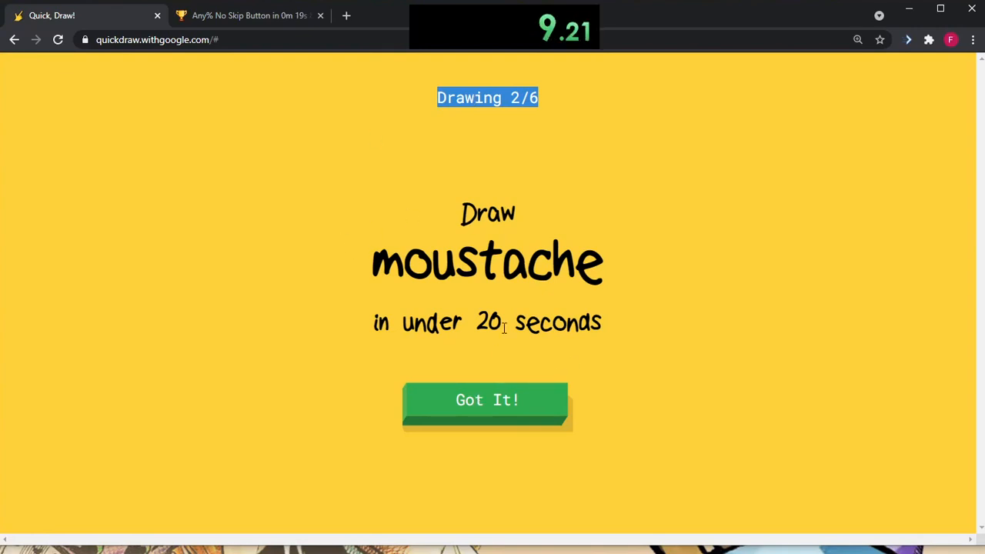
scroll(down, 3)
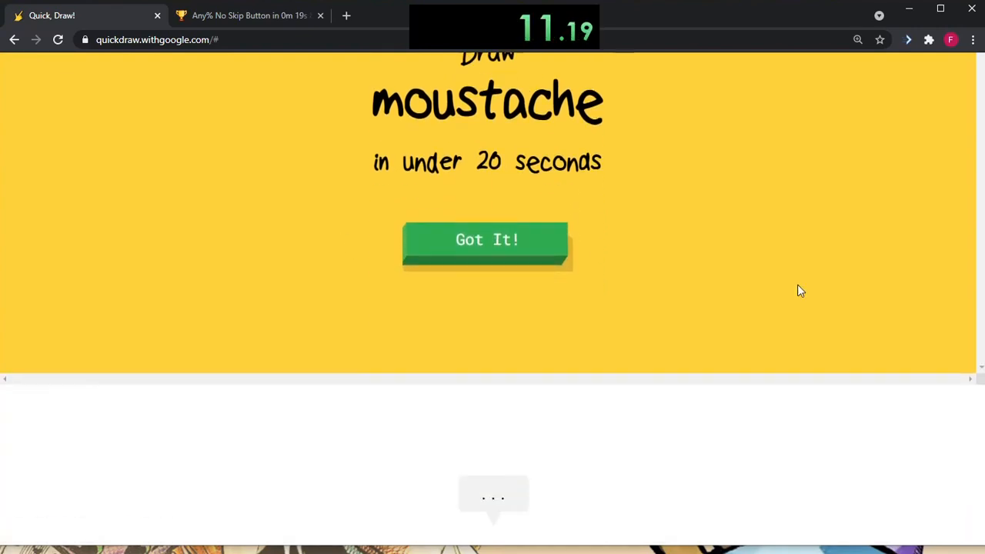
- Restart, quit after the mushroom, get the waterslide recognised, and erase the ceiling fan sketch
click(486, 239)
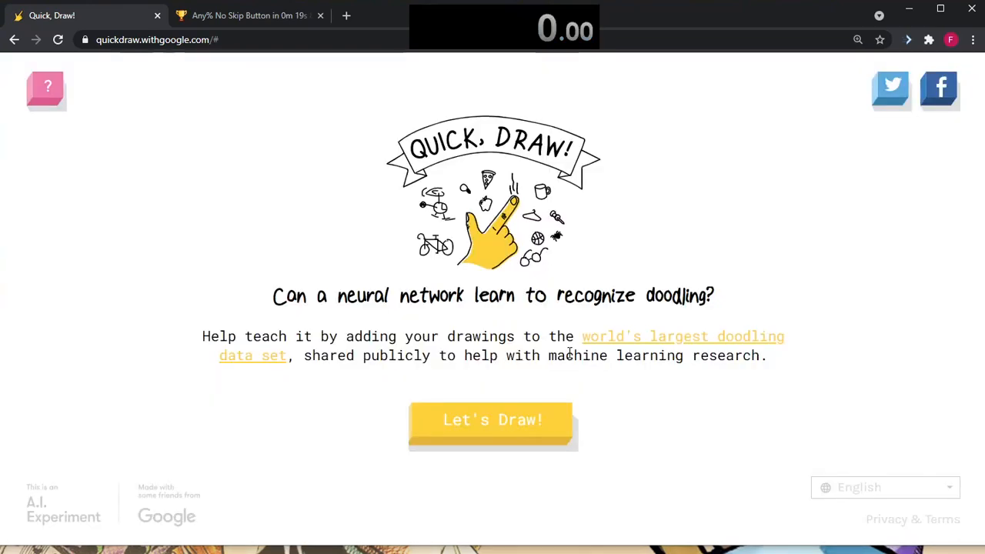
click(491, 419)
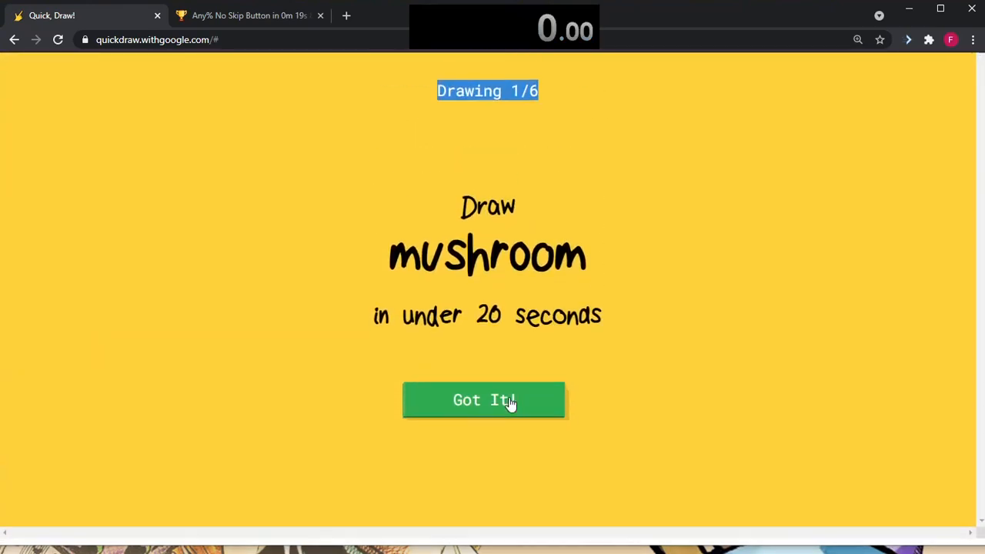
click(483, 400)
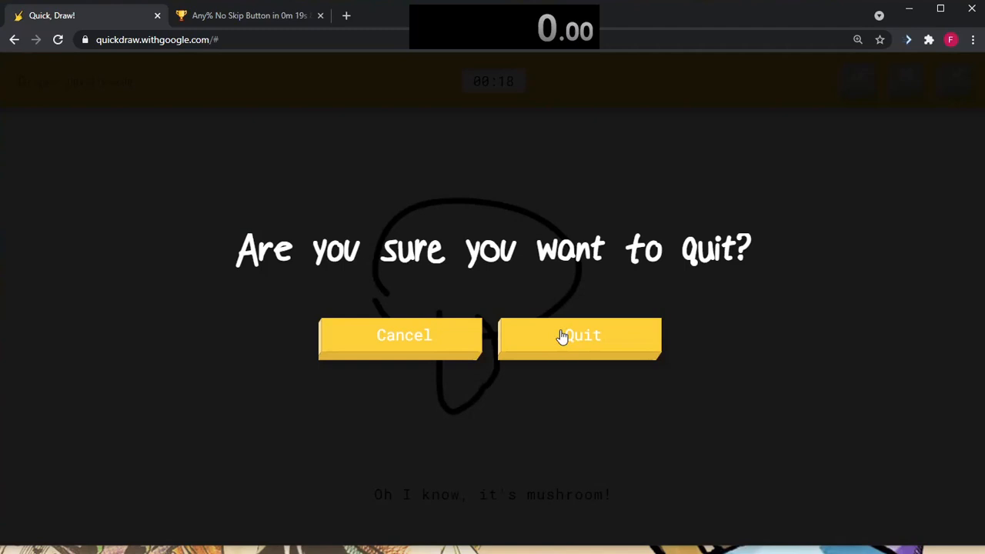
click(579, 334)
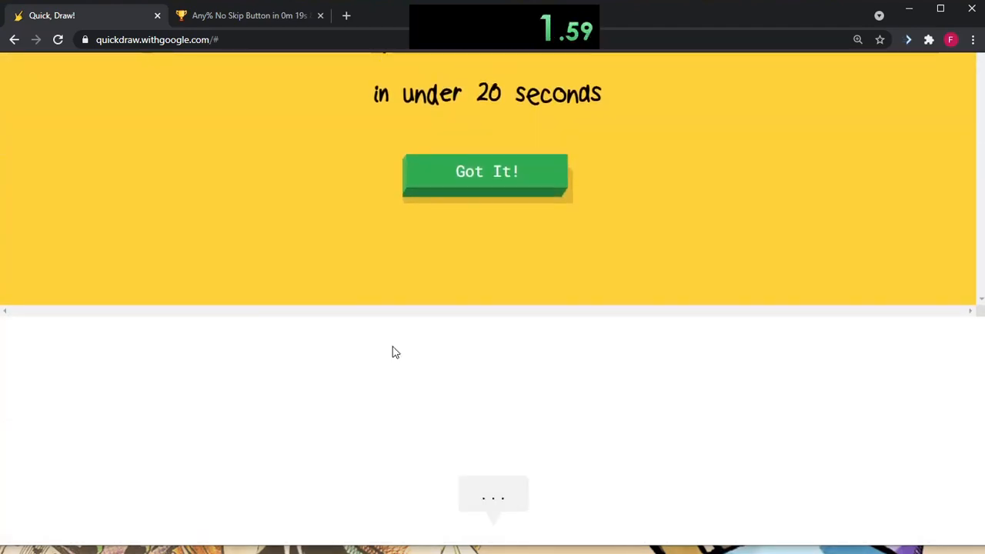
click(486, 171)
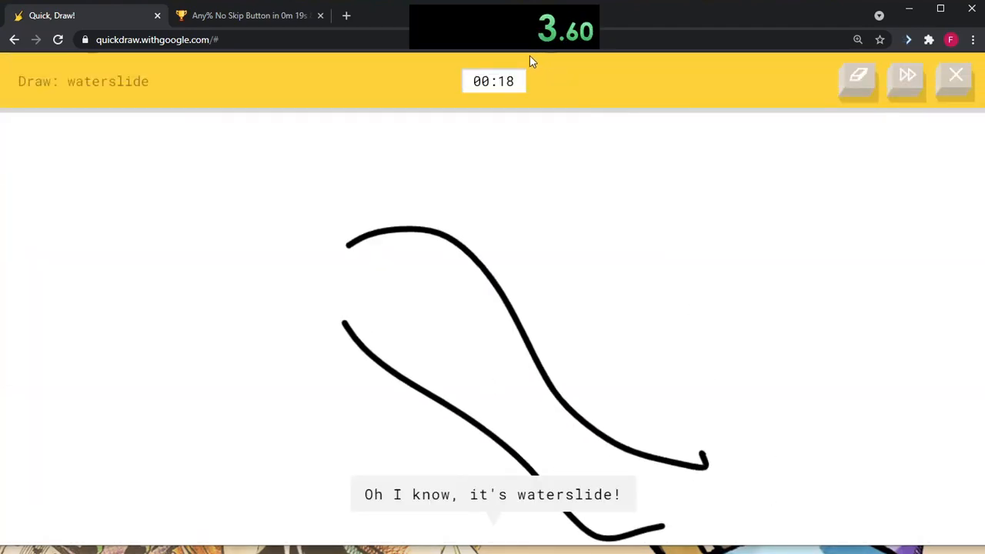
click(906, 80)
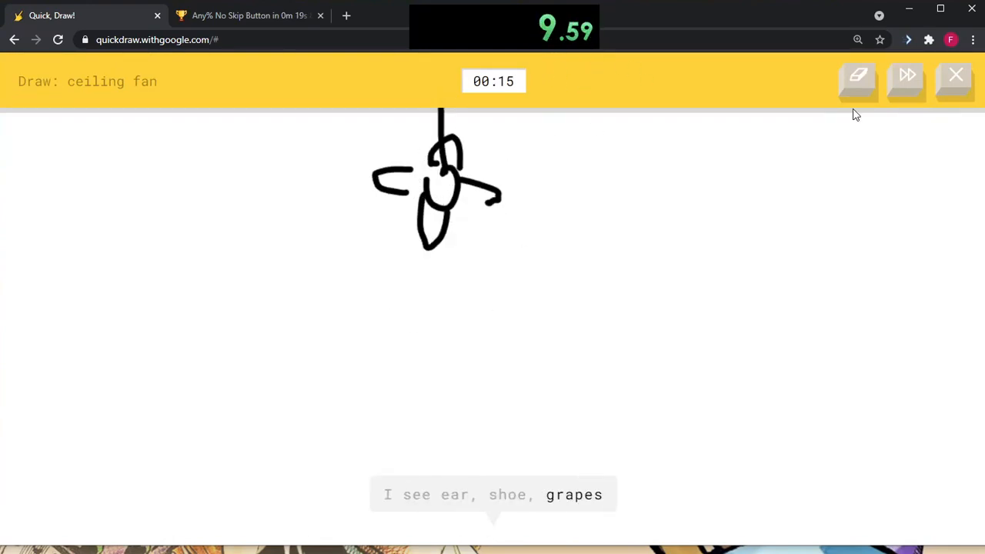
click(907, 76)
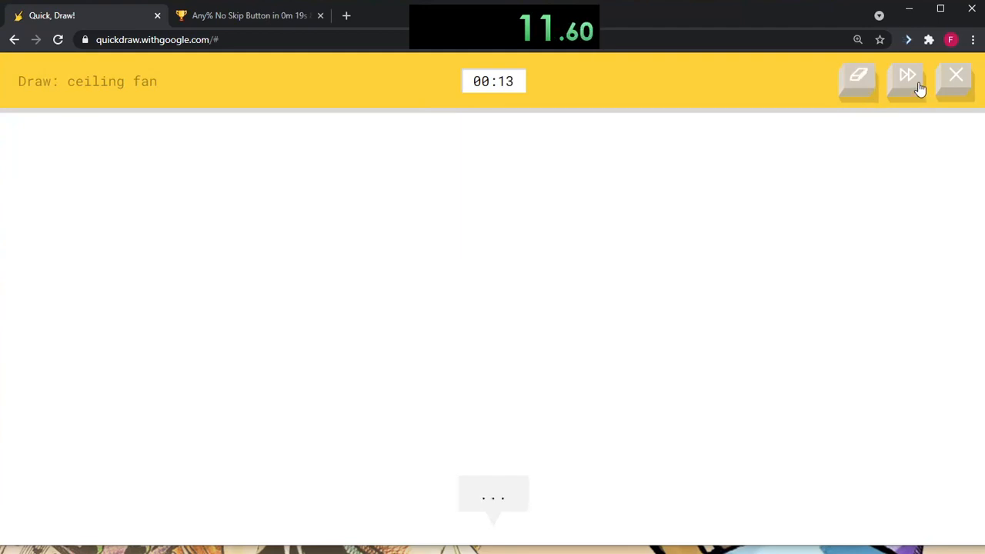
- Skip the ceiling fan and balloon rounds to reach drawing 5/6 and begin the heart
click(906, 81)
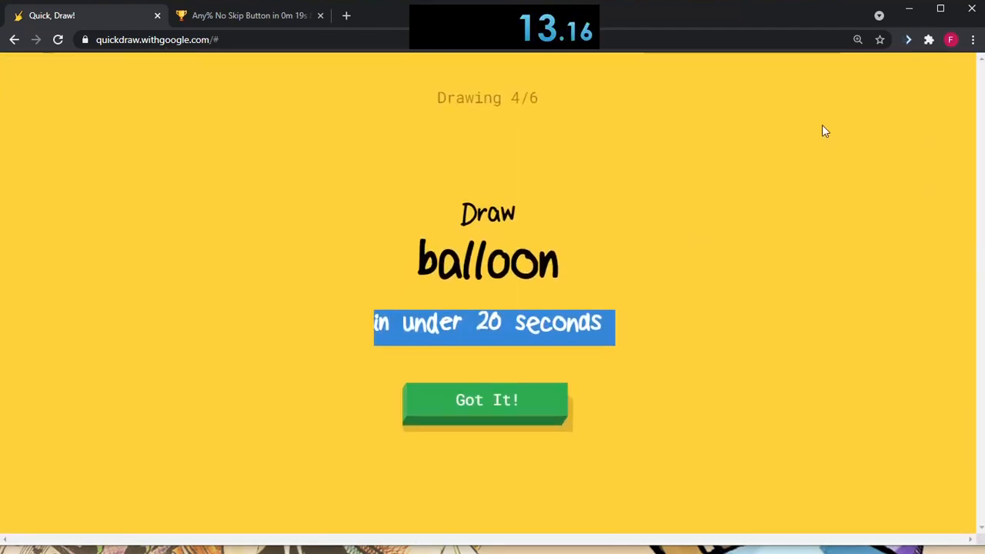
mouse_move(712, 182)
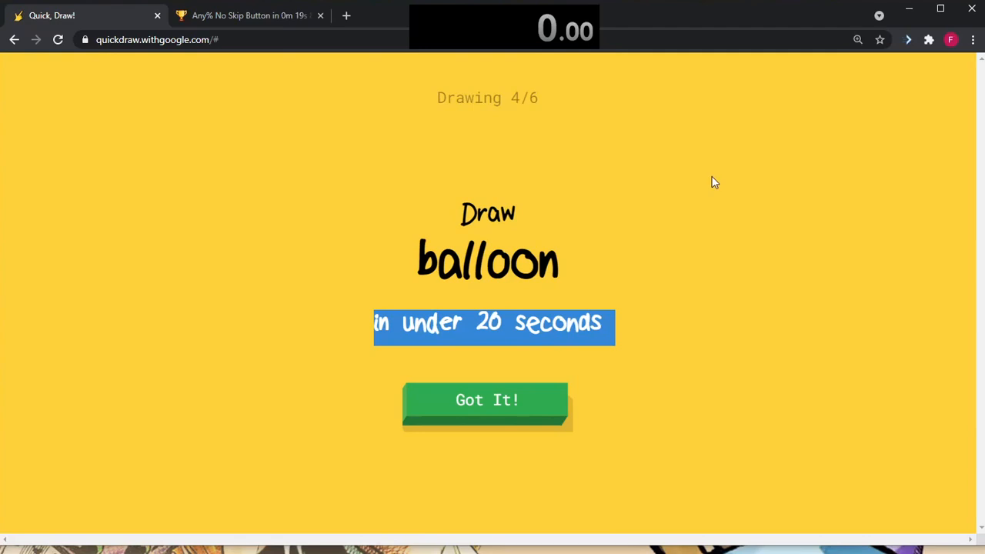
click(487, 399)
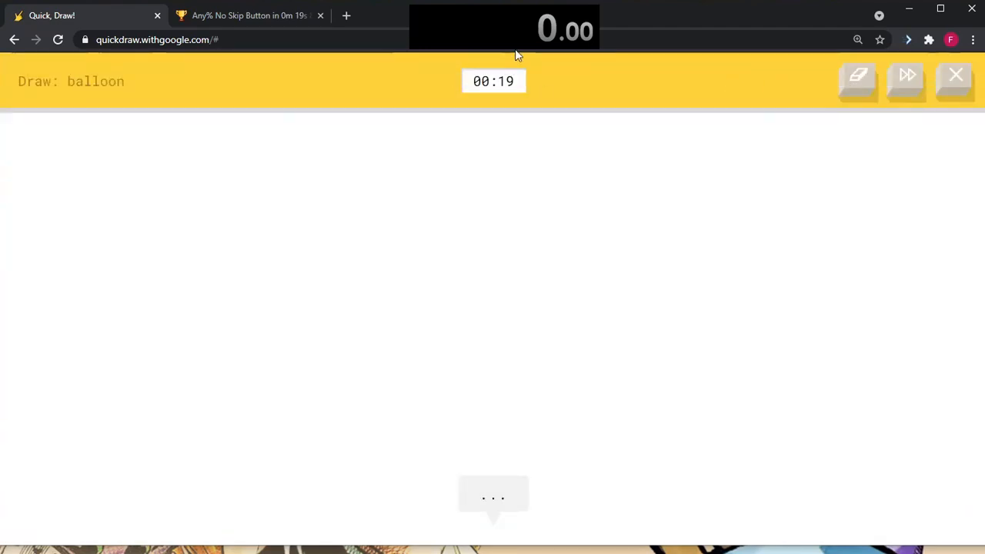
mouse_move(604, 191)
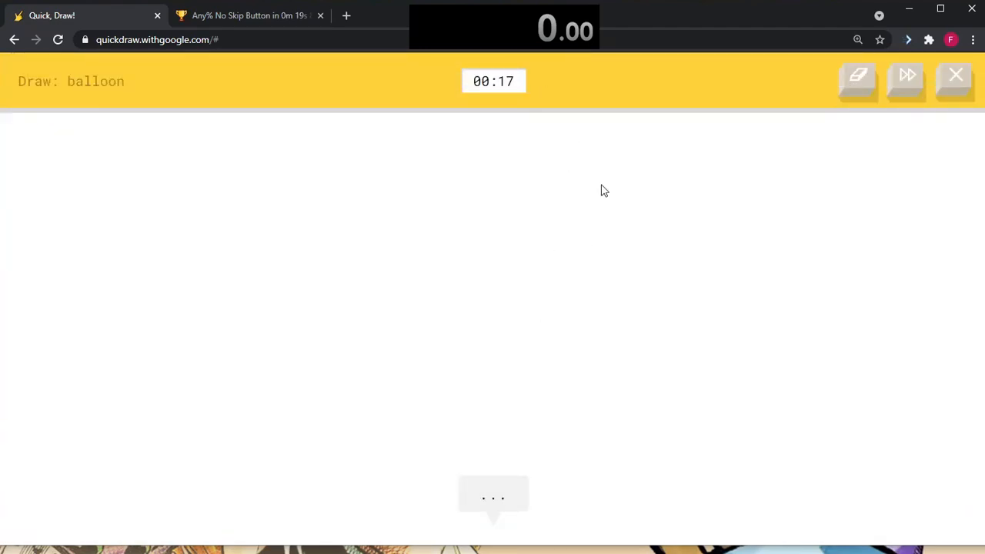
click(906, 77)
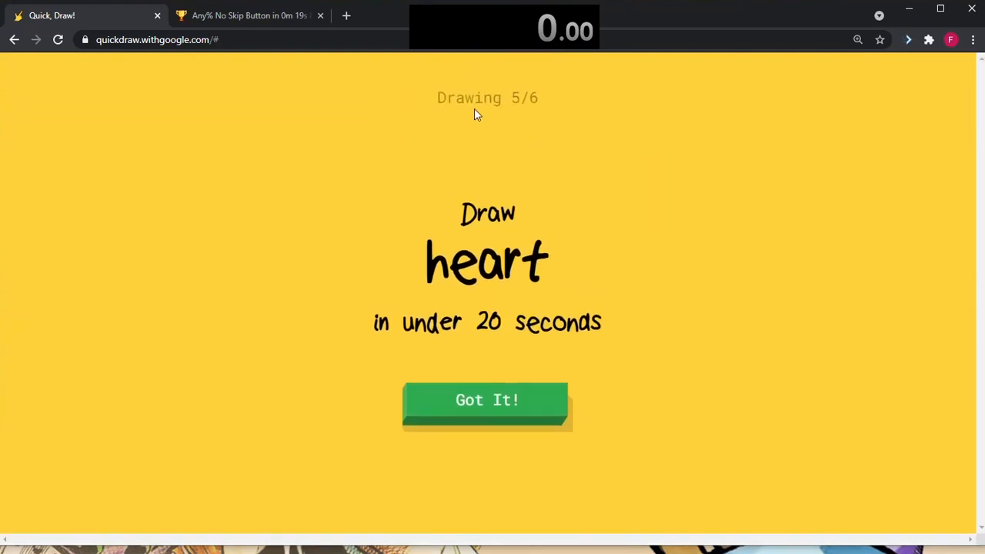
mouse_move(514, 216)
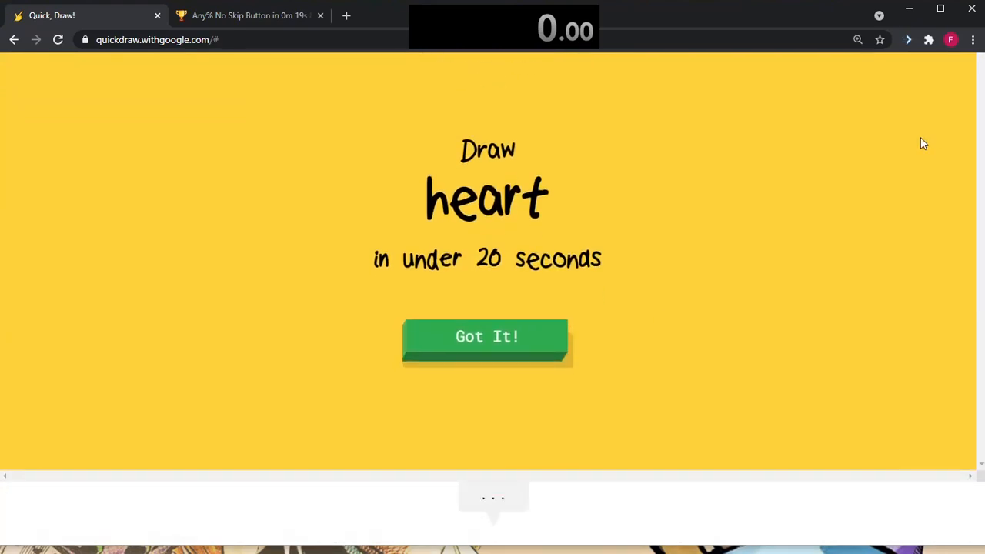
click(486, 336)
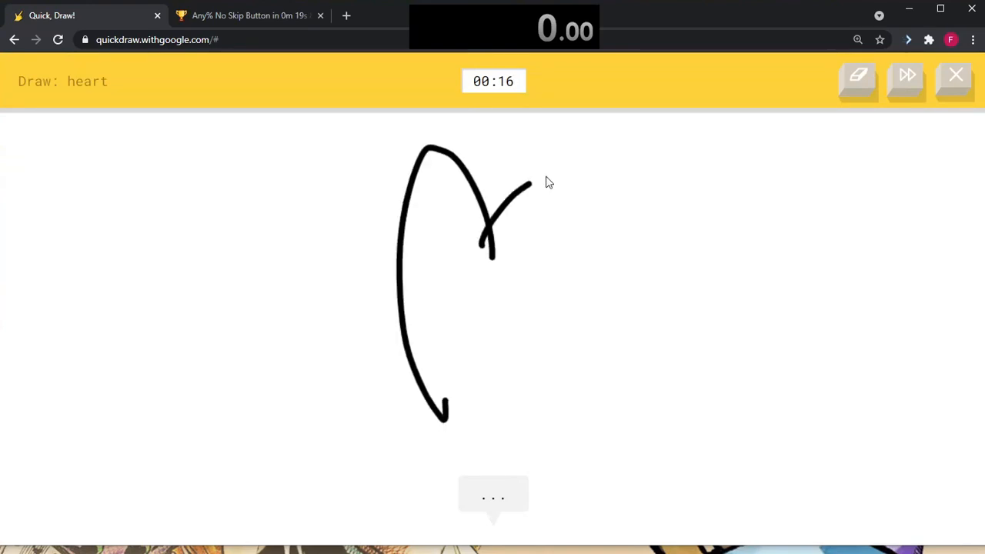
- Quit the heart, start fresh, get baseball recognised, then quit the flower round to the home page
click(956, 75)
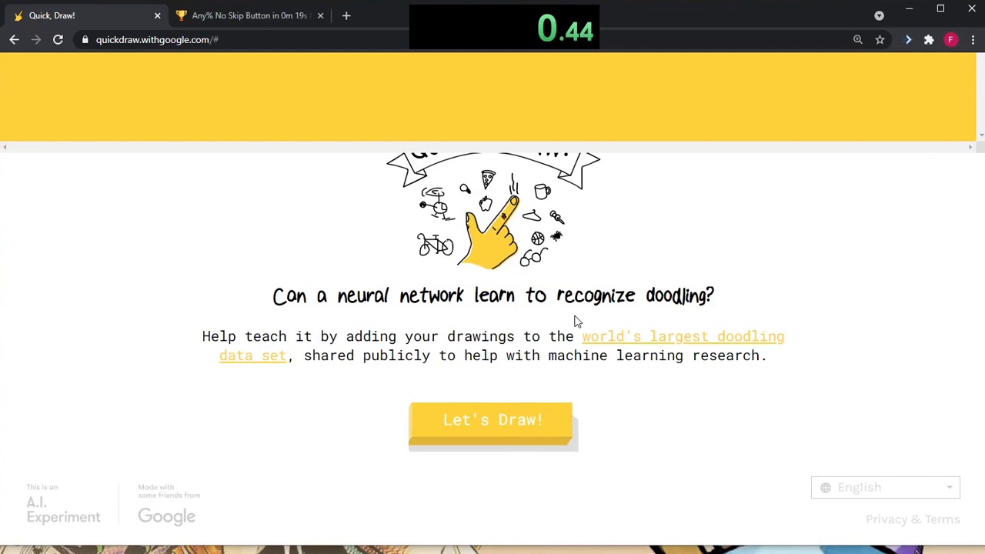
click(492, 420)
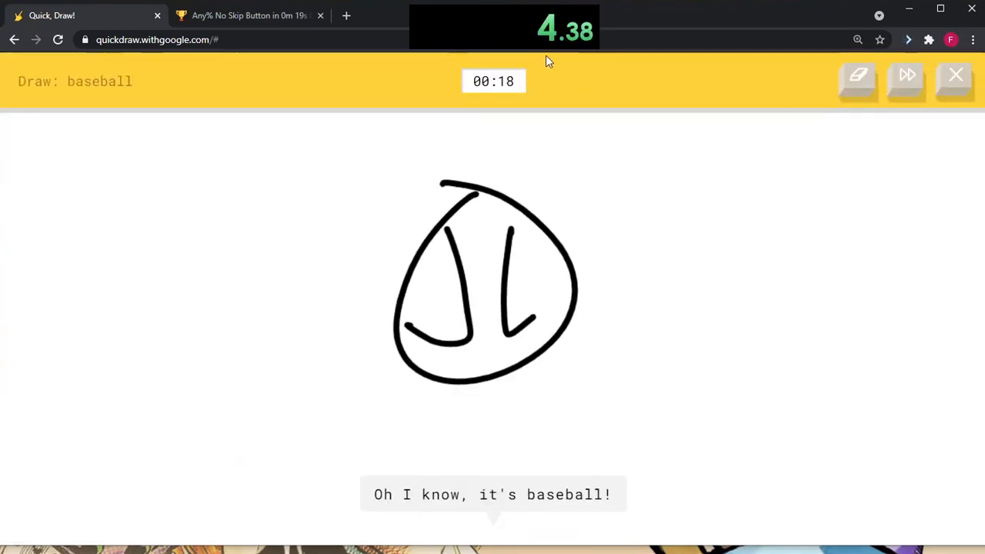
click(906, 81)
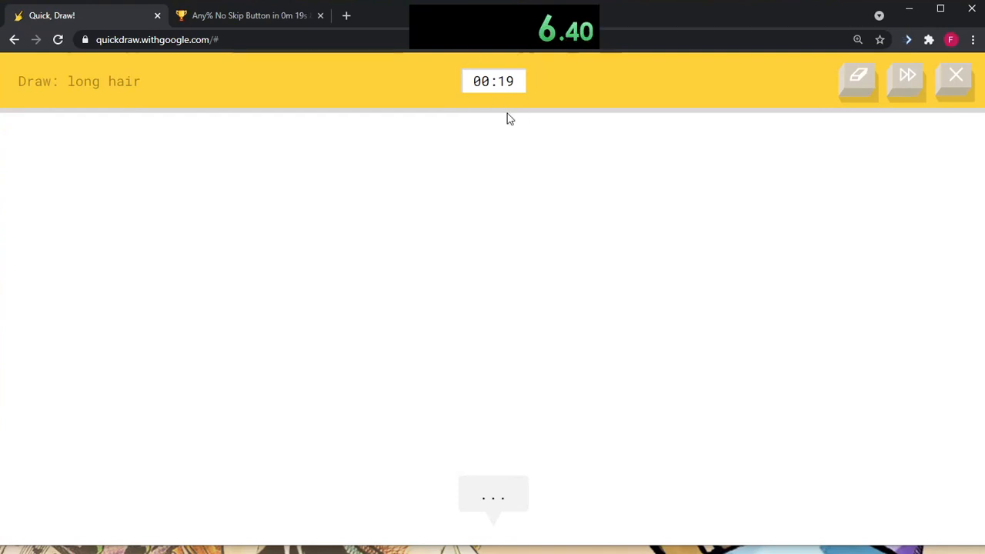
mouse_move(100, 81)
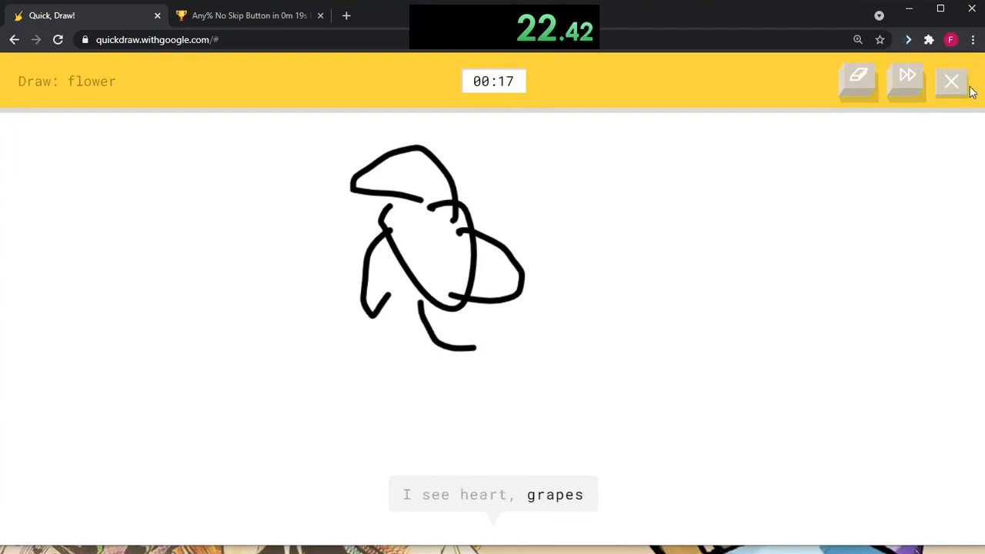
click(951, 80)
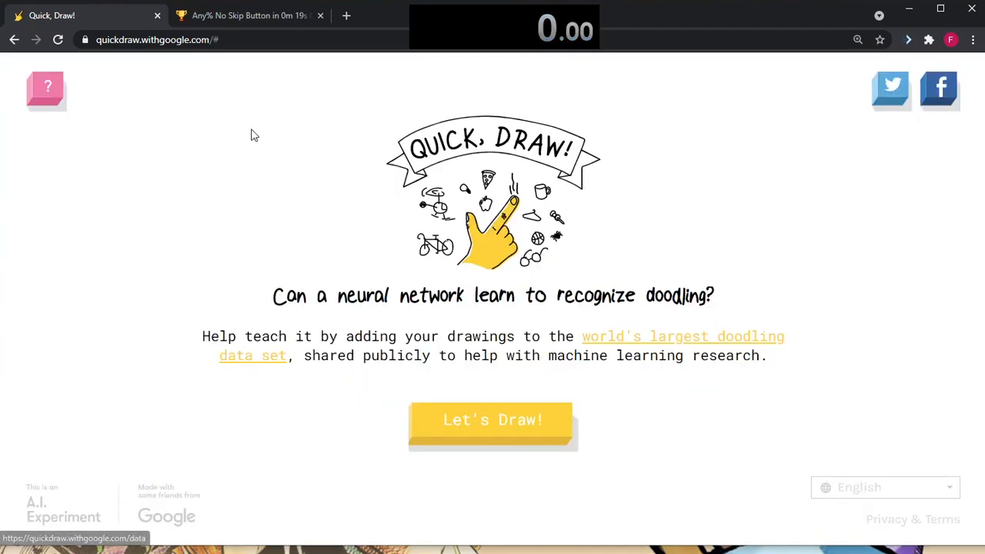
- Show the Google Quick Draw leaderboard, flipping to the game for a quick aborted attempt in between
click(248, 15)
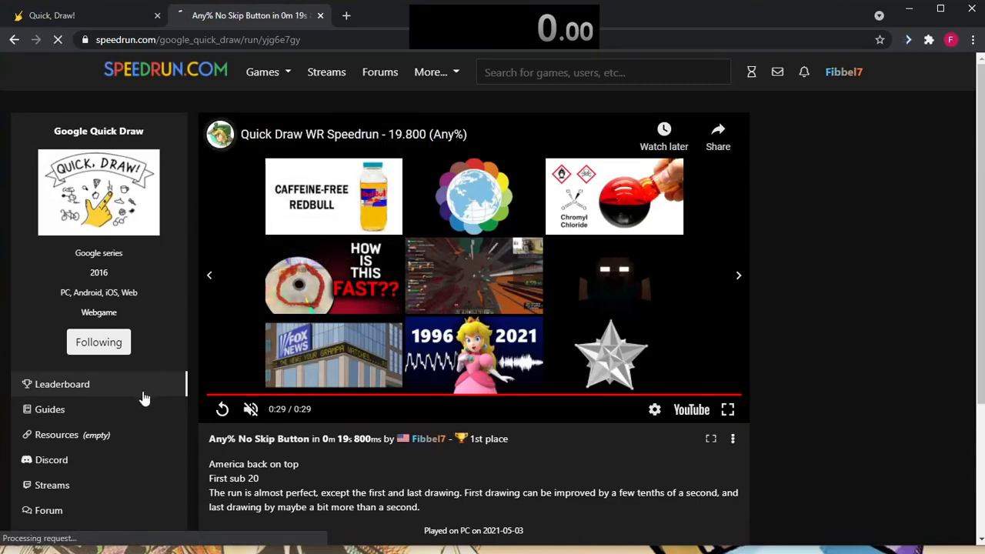
click(62, 384)
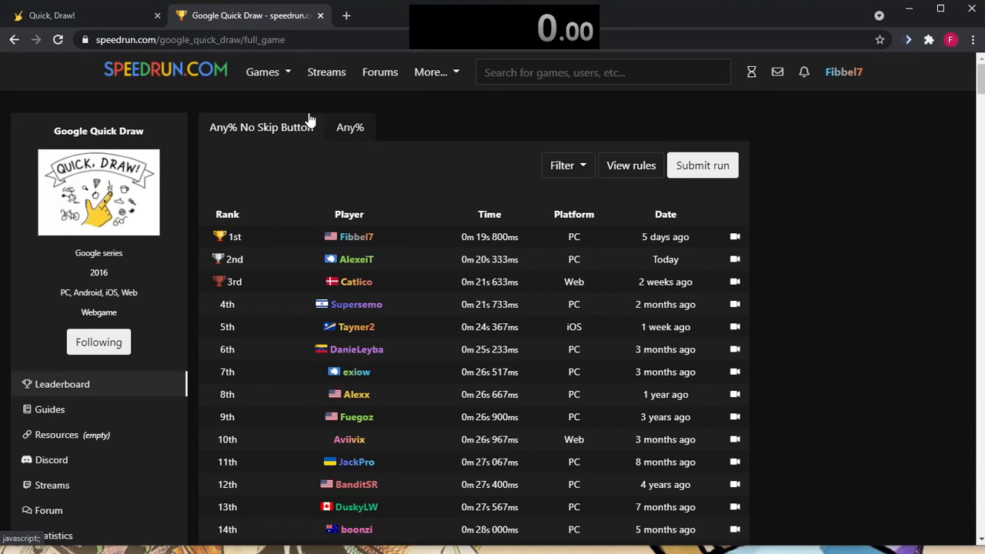
click(77, 15)
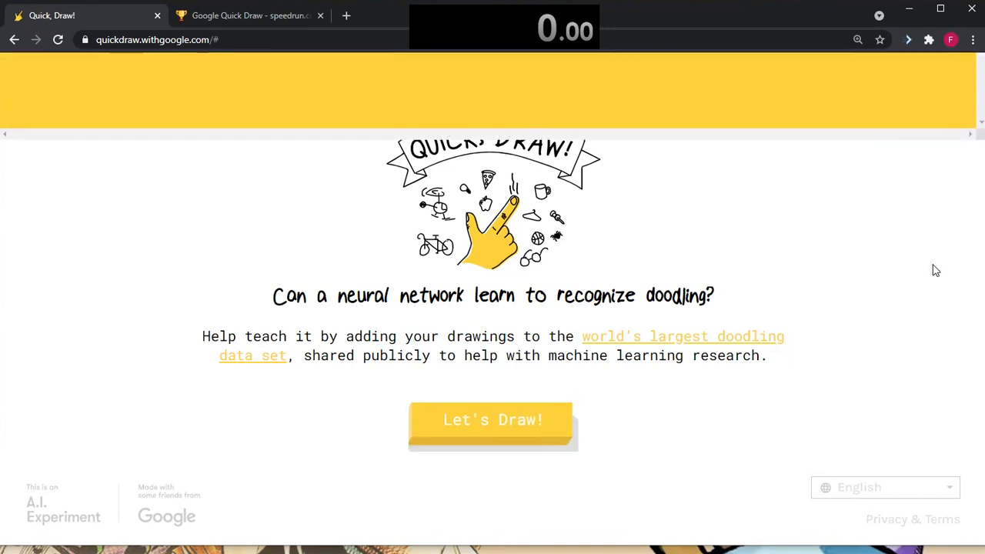
click(493, 419)
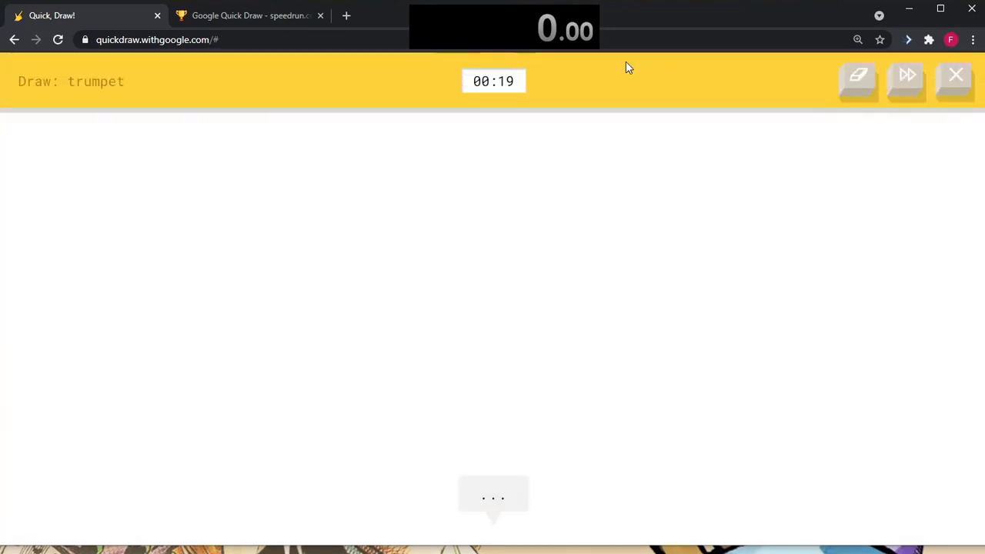
mouse_move(556, 430)
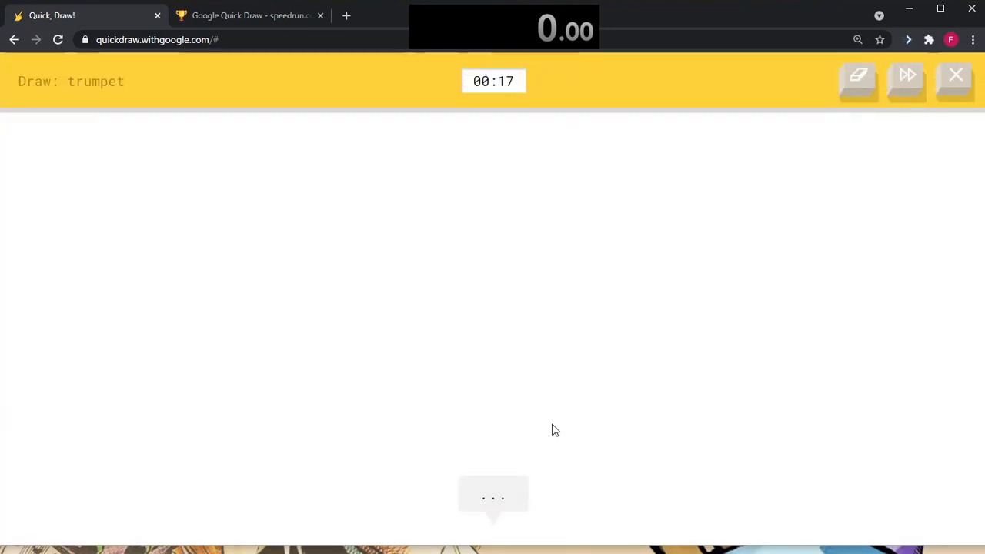
click(250, 16)
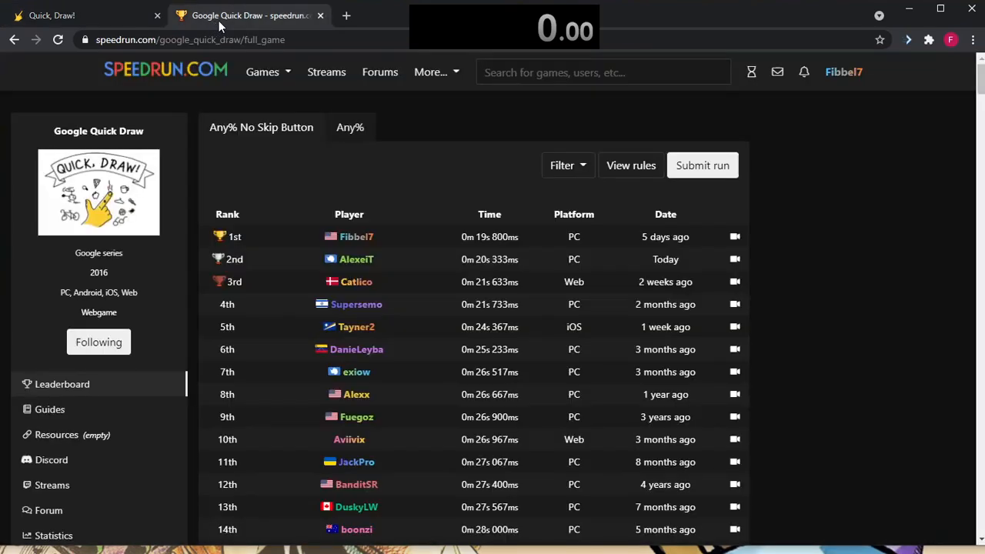
mouse_move(581, 191)
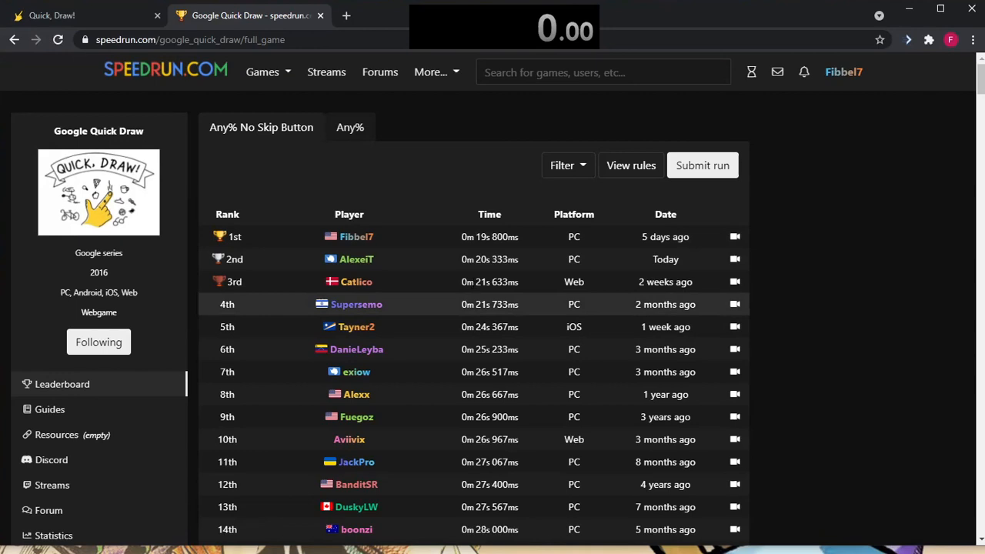
mouse_move(431, 188)
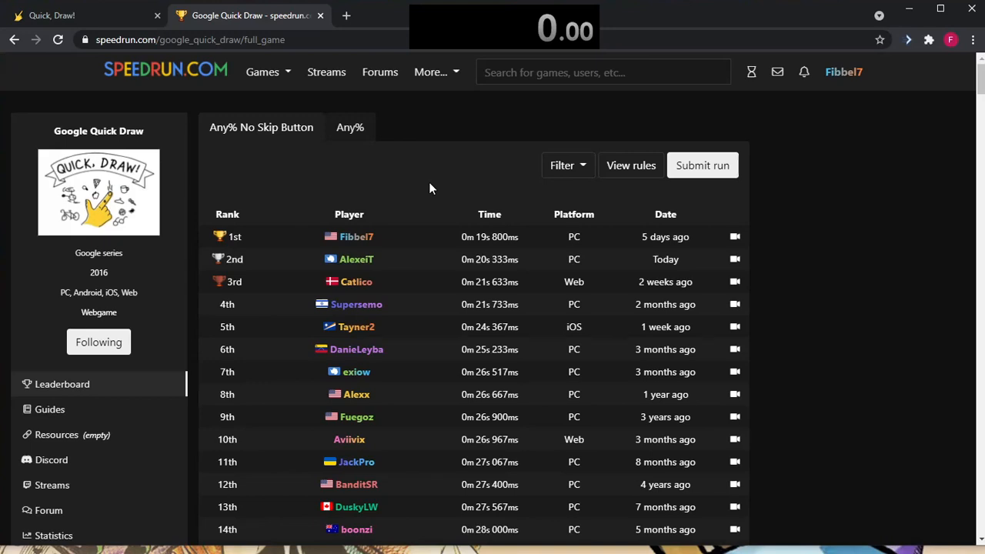
mouse_move(427, 191)
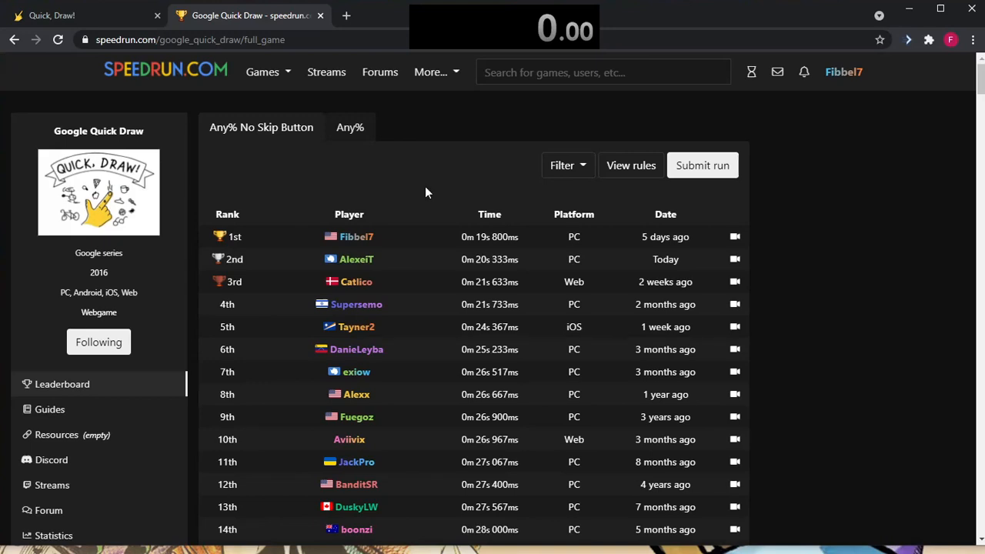
mouse_move(141, 23)
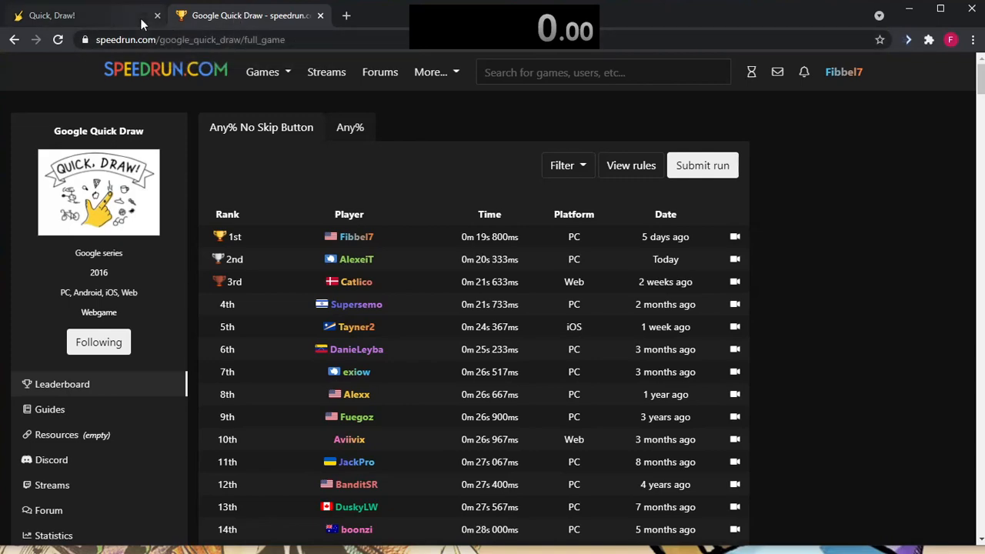
click(52, 15)
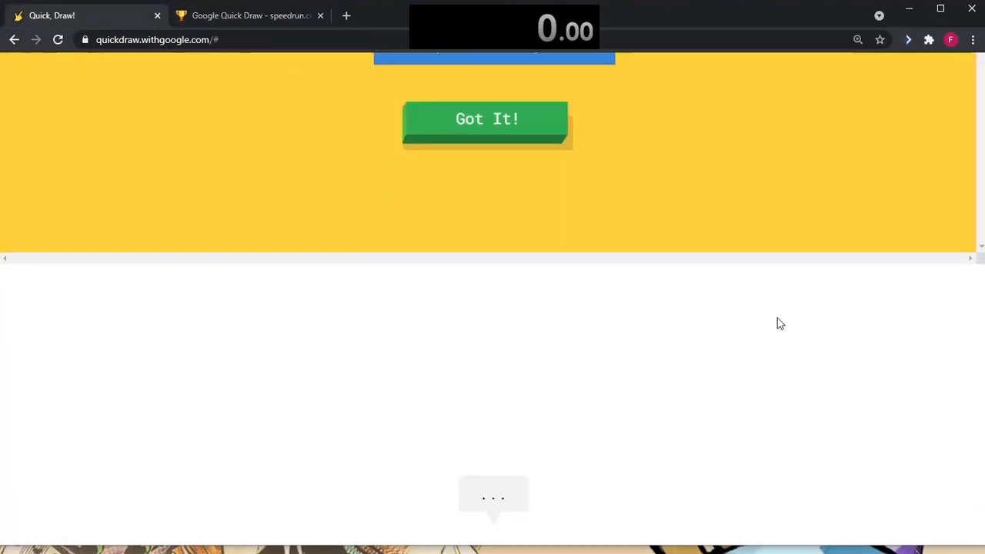
click(487, 119)
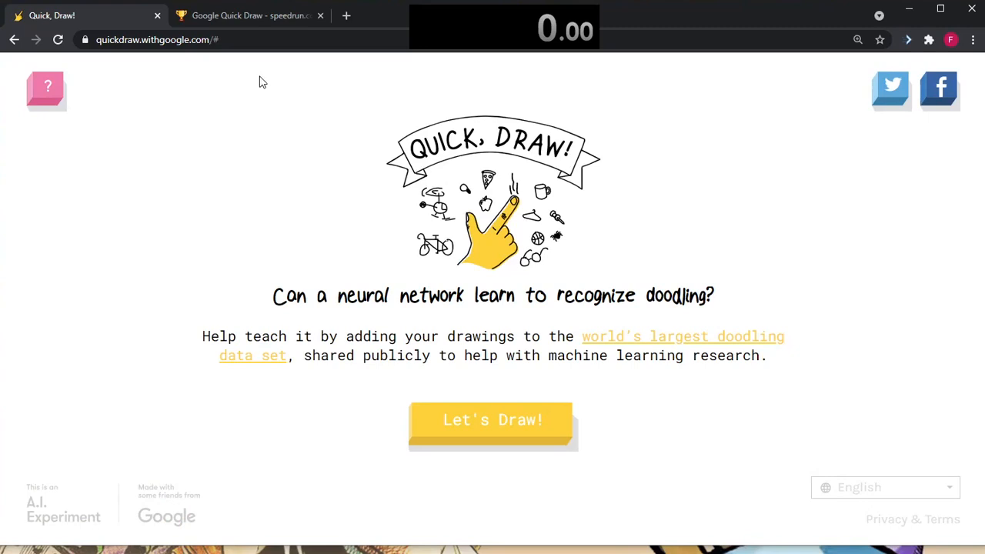
click(250, 16)
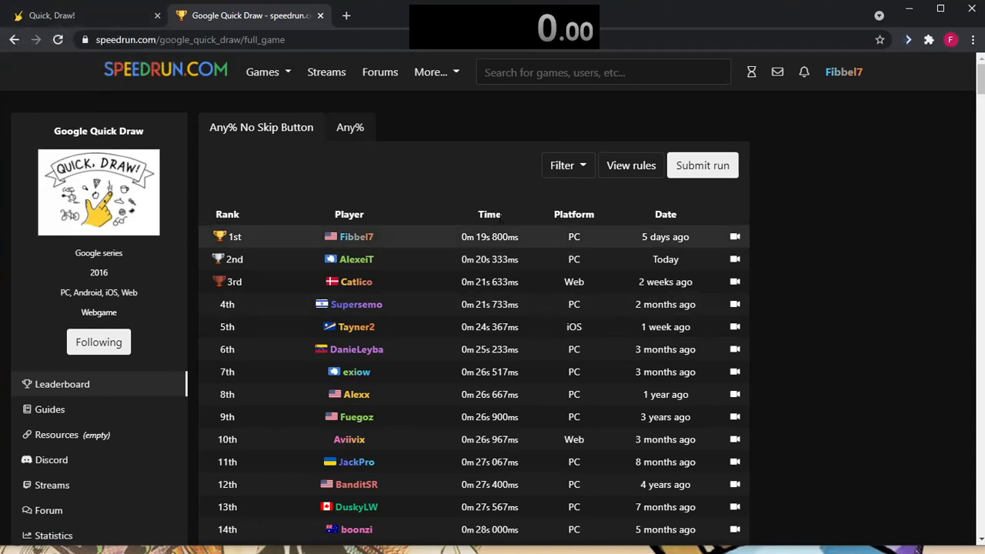
mouse_move(369, 97)
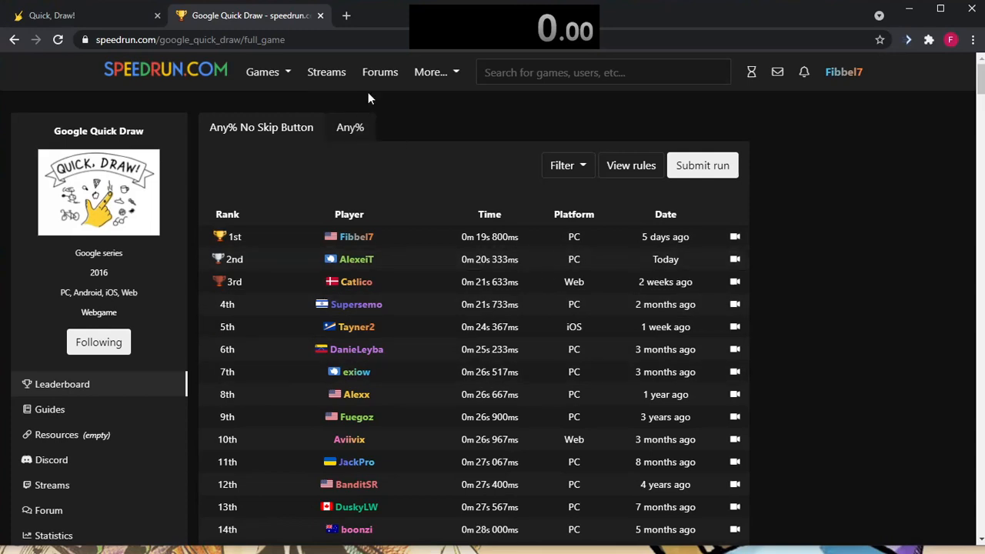
- Start a new game, begin the scissors round and skip it
click(350, 127)
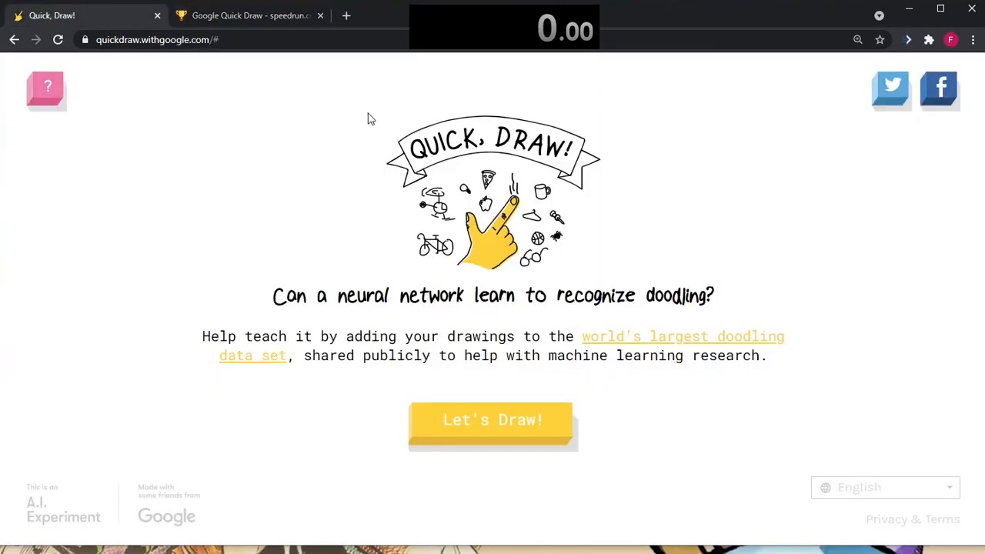
click(492, 419)
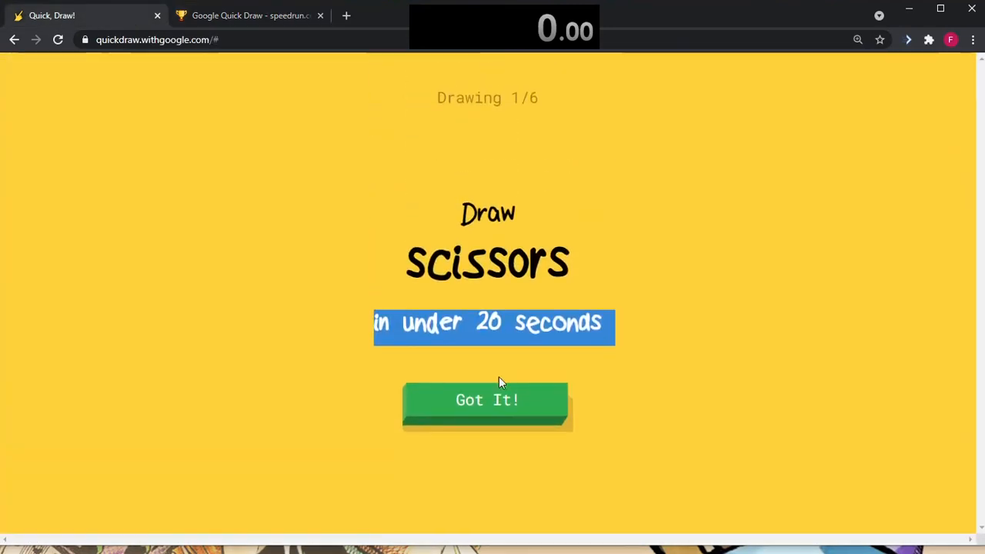
click(486, 400)
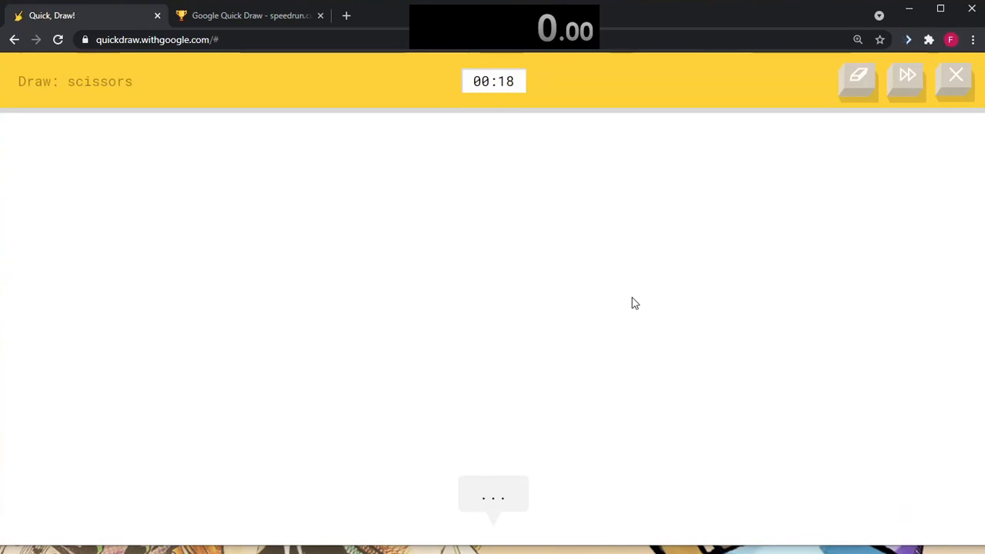
mouse_move(621, 160)
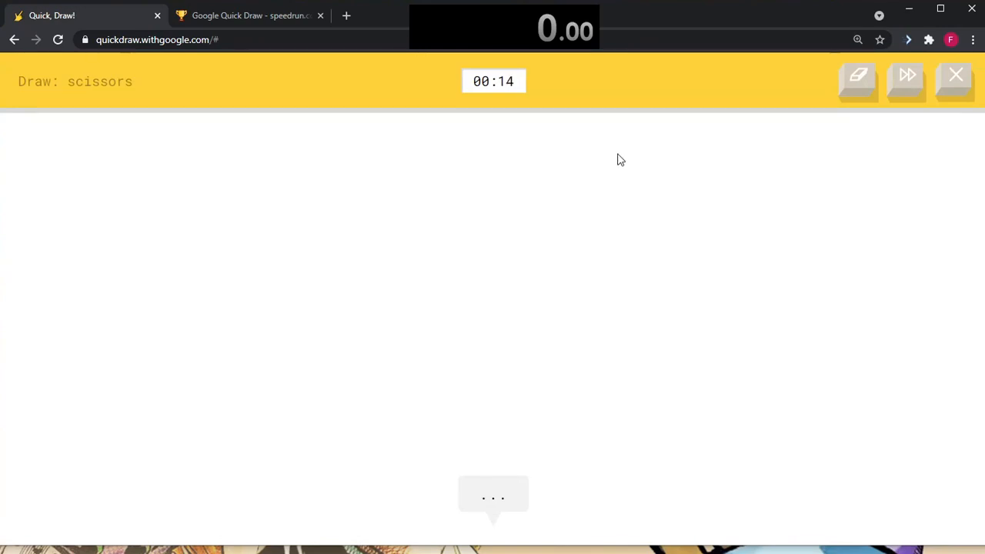
mouse_move(878, 81)
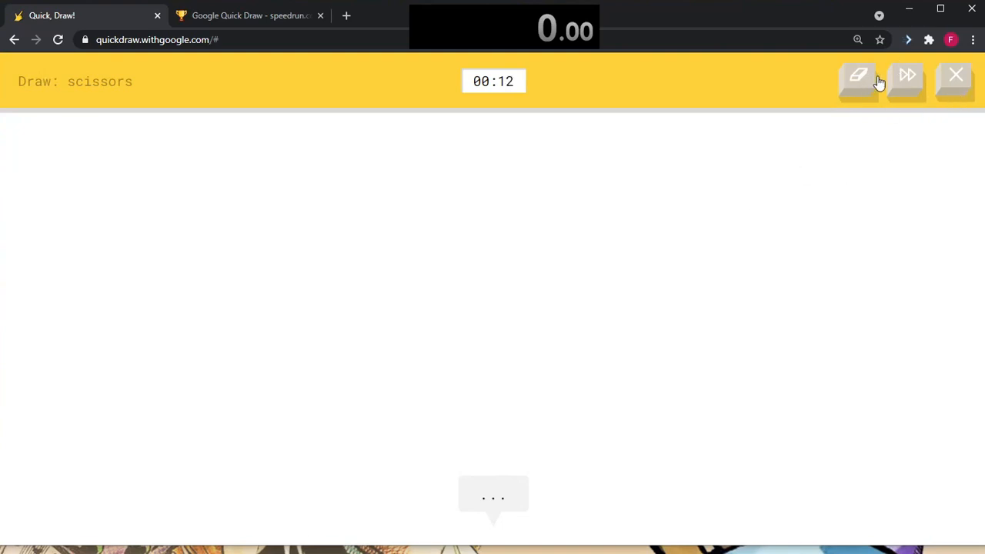
click(906, 81)
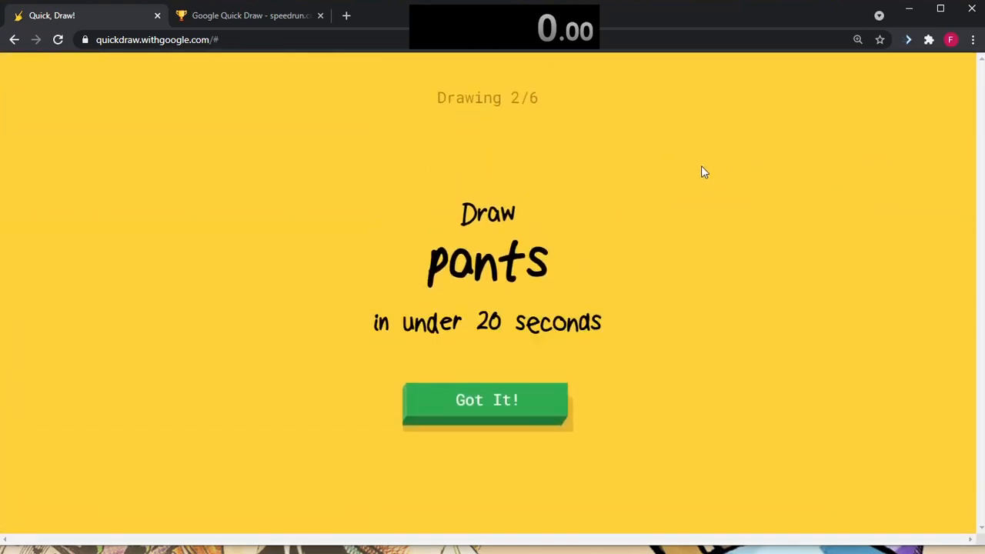
- Quit the pants round, restart at drawing 2/6 with bat, and skip ahead to the apple prompt
click(487, 400)
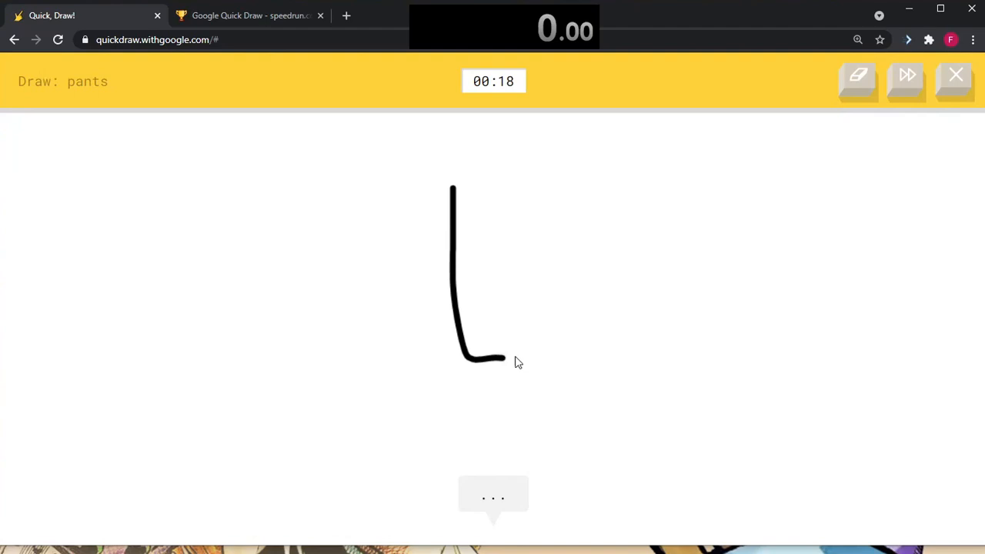
click(955, 75)
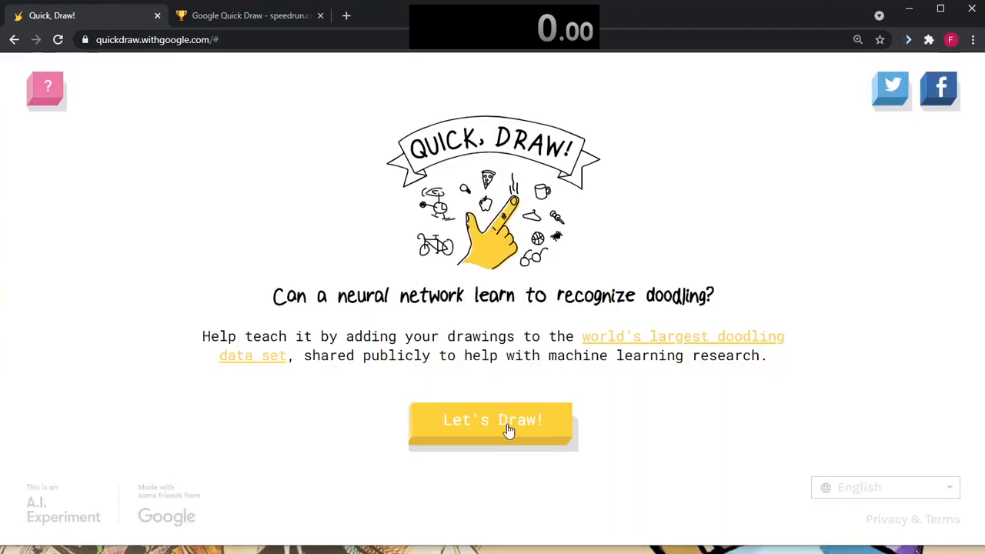
click(492, 422)
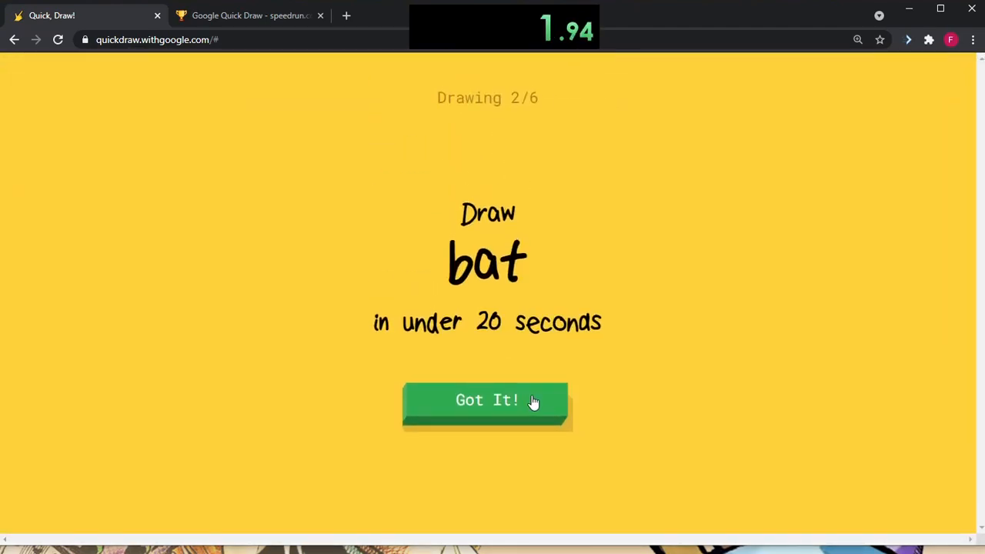
click(487, 399)
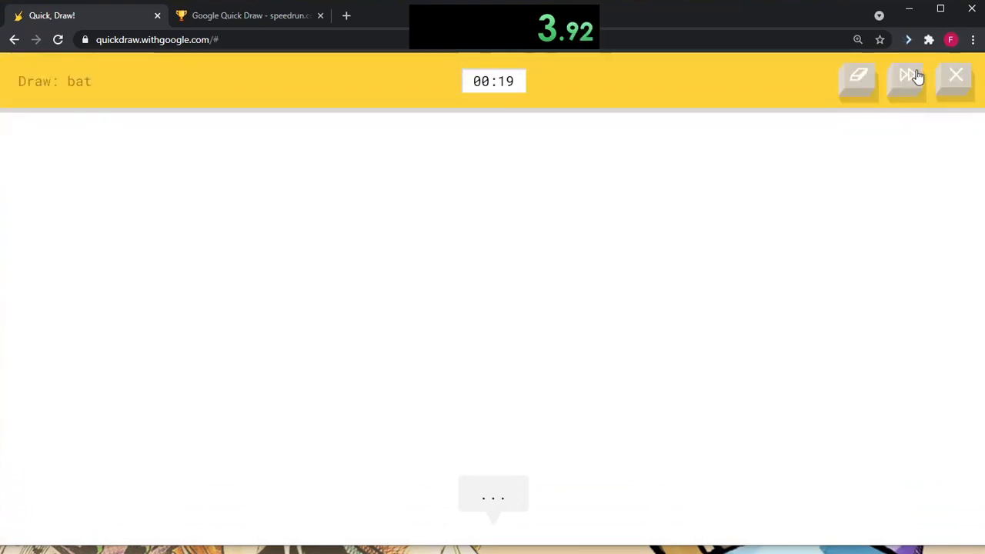
click(906, 76)
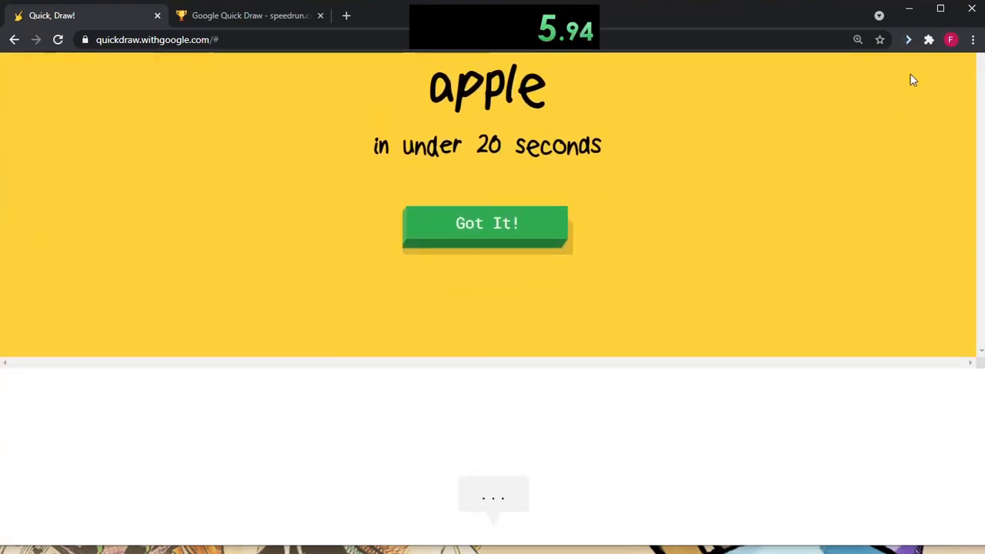
- Play the apple and washing machine rounds, restart through garden, and bring up the quit confirmation
click(486, 223)
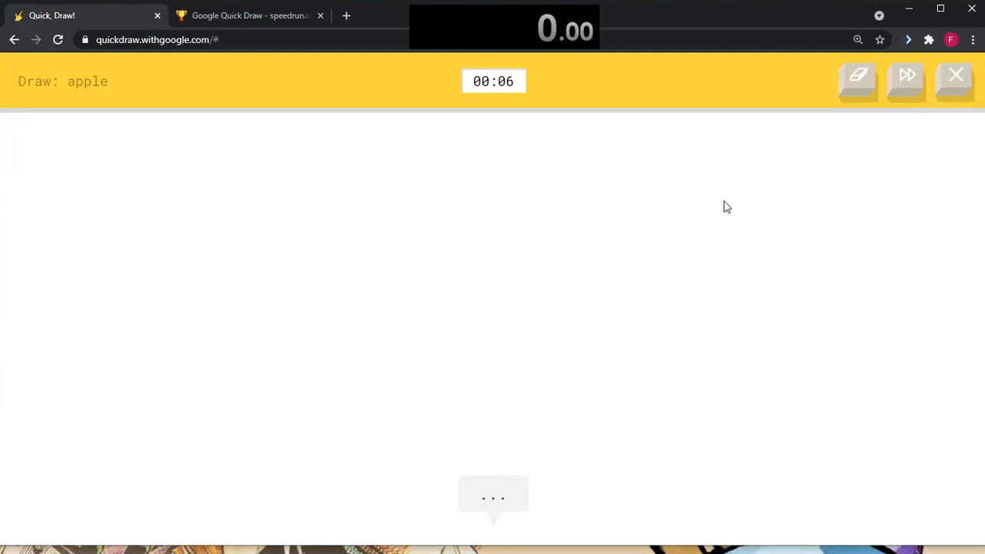
mouse_move(561, 286)
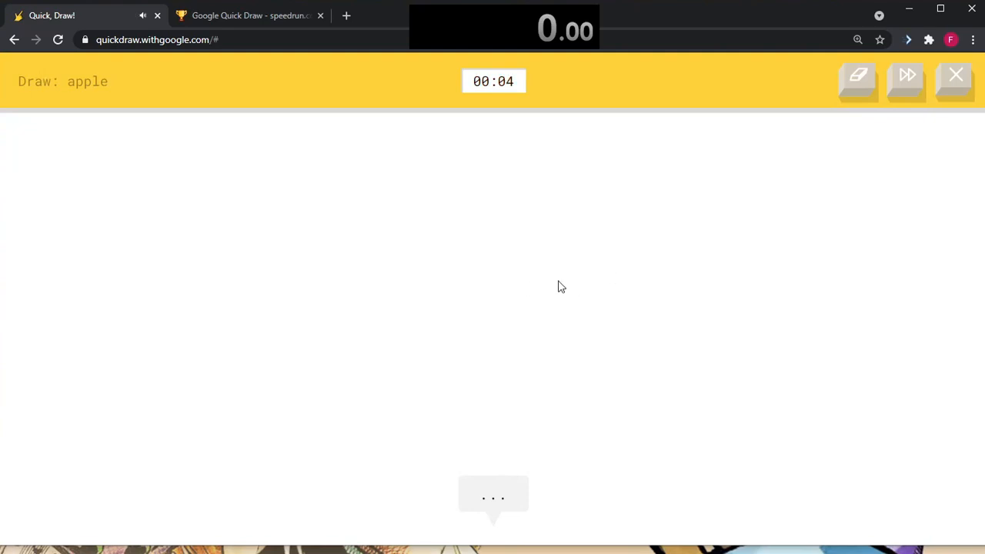
click(955, 75)
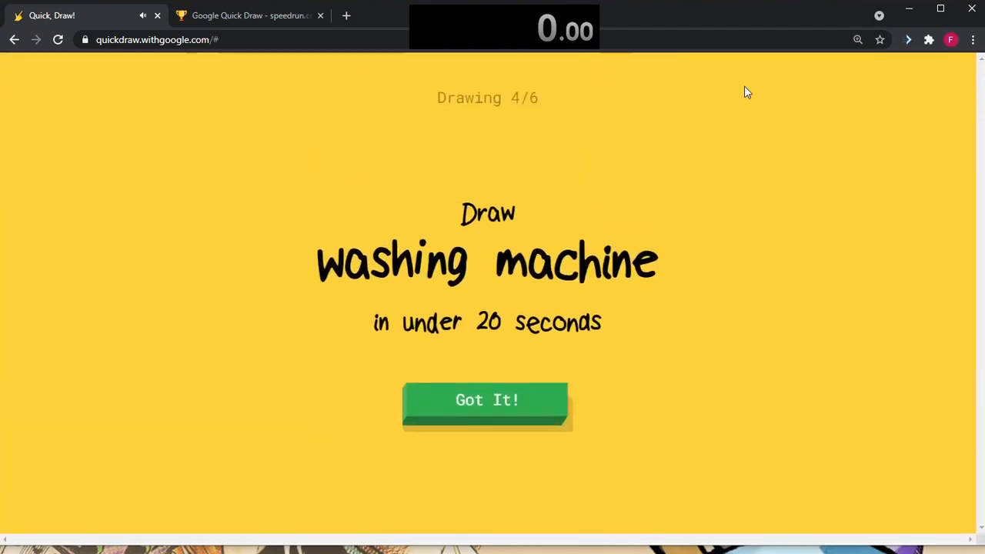
click(487, 400)
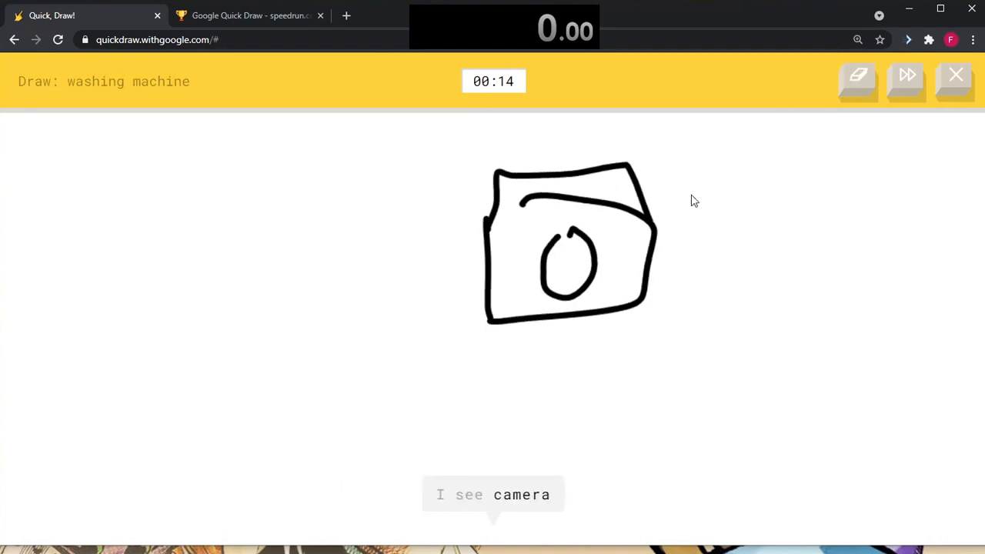
click(907, 80)
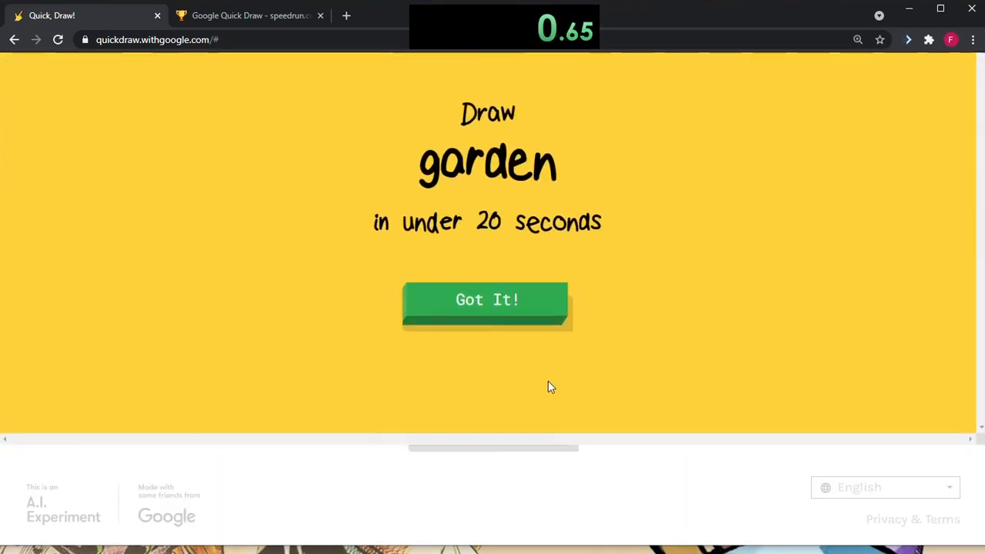
click(486, 300)
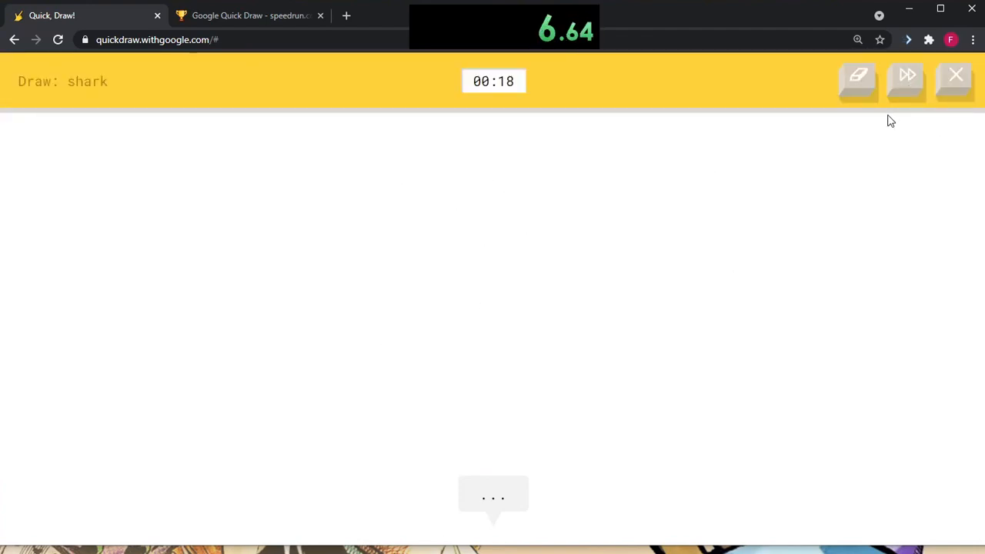
click(906, 81)
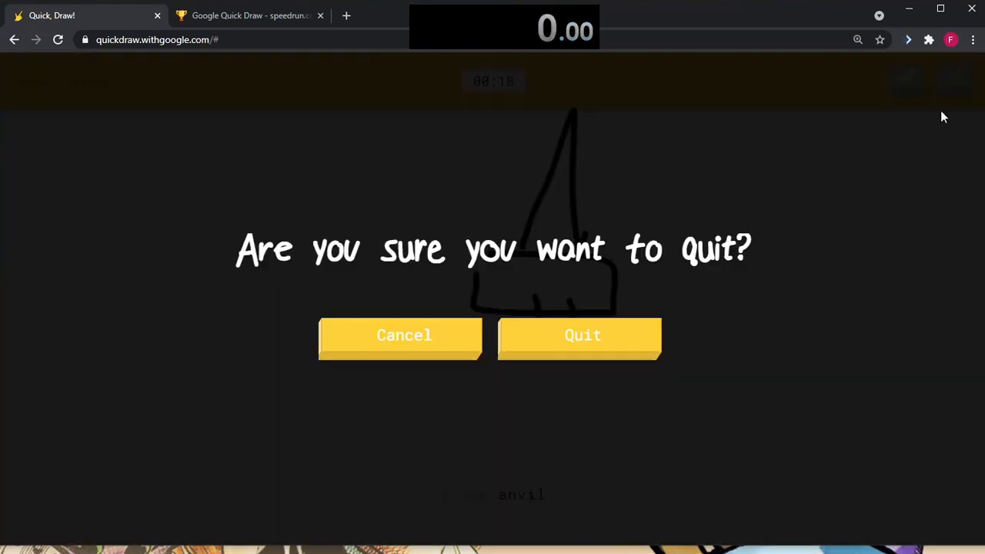
- Confirm the quit, take the snowflake round and spam skip to a 12.12-second, 2 of 6 result
click(400, 336)
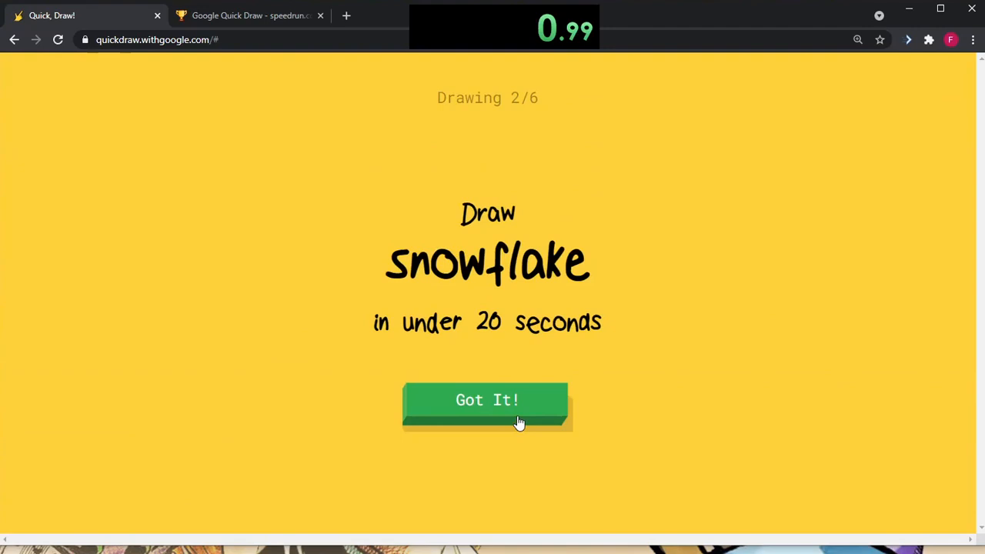
click(486, 400)
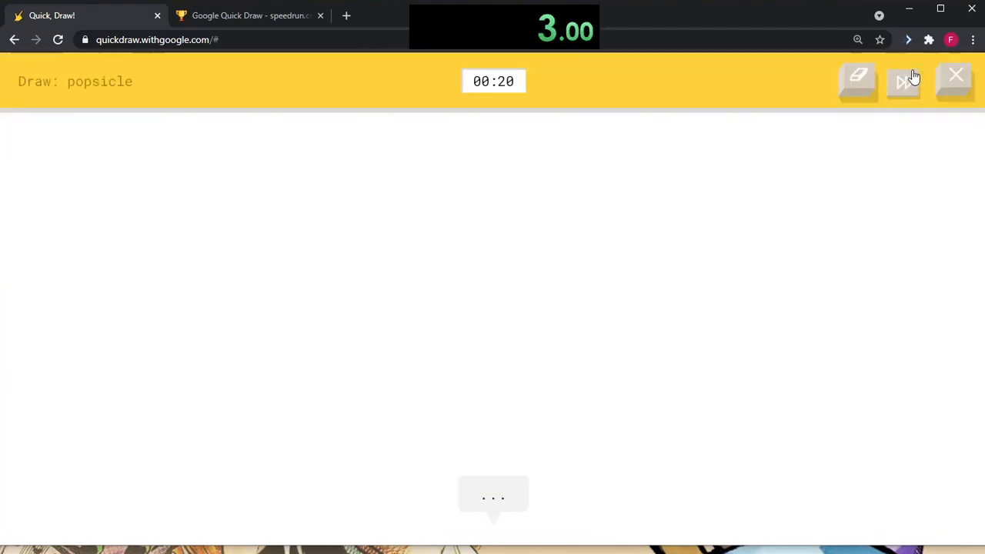
click(906, 82)
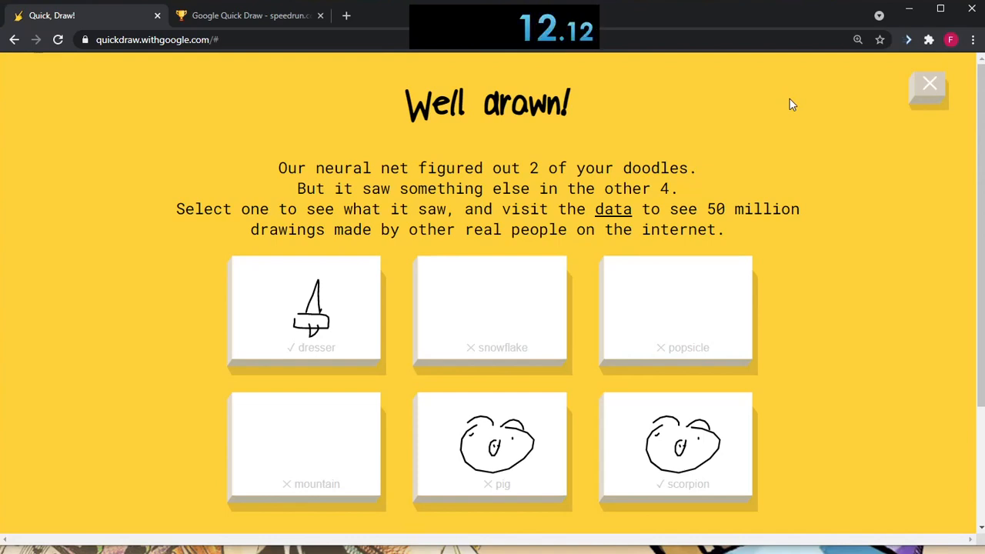
mouse_move(250, 15)
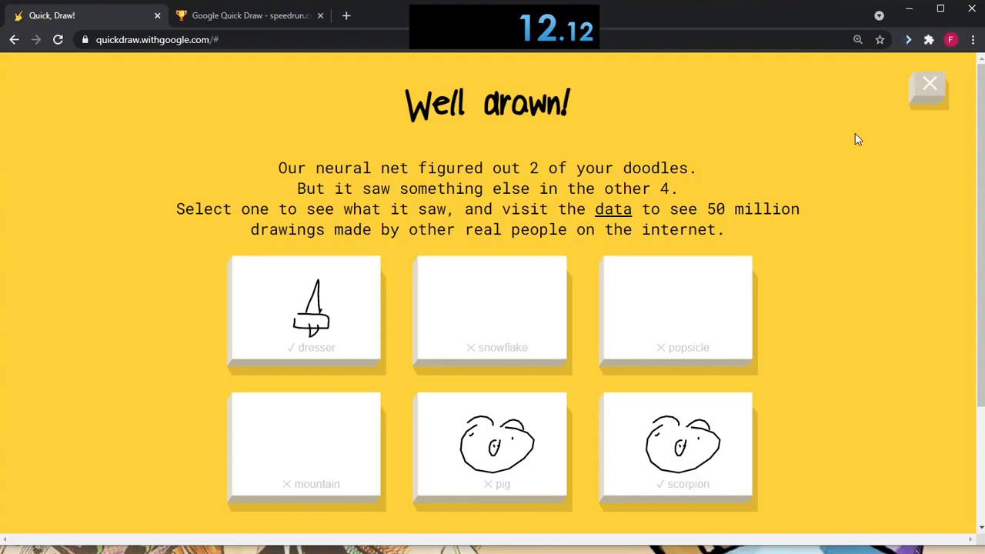
- View the Any% leaderboard for Google Quick Draw and its first-place 7.900-second run
click(248, 15)
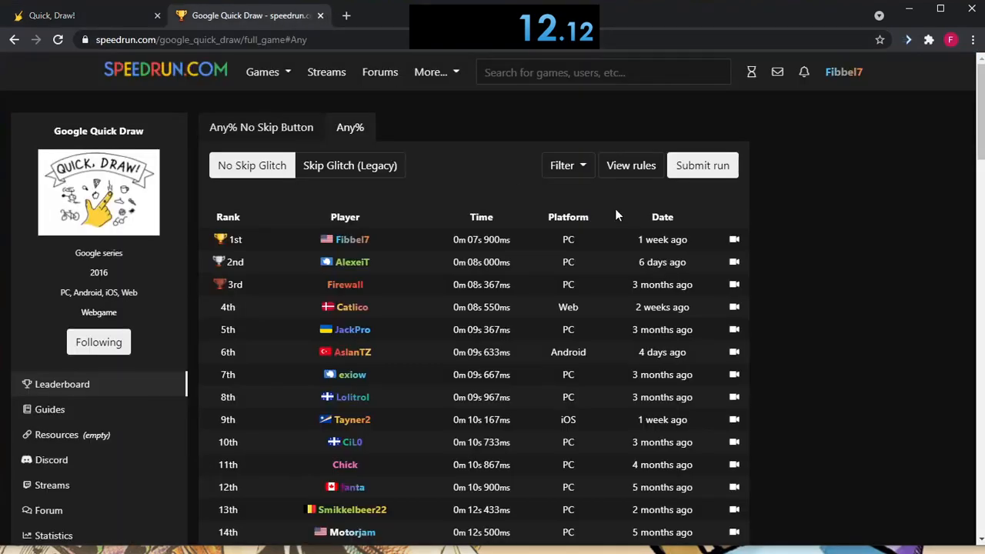
mouse_move(514, 239)
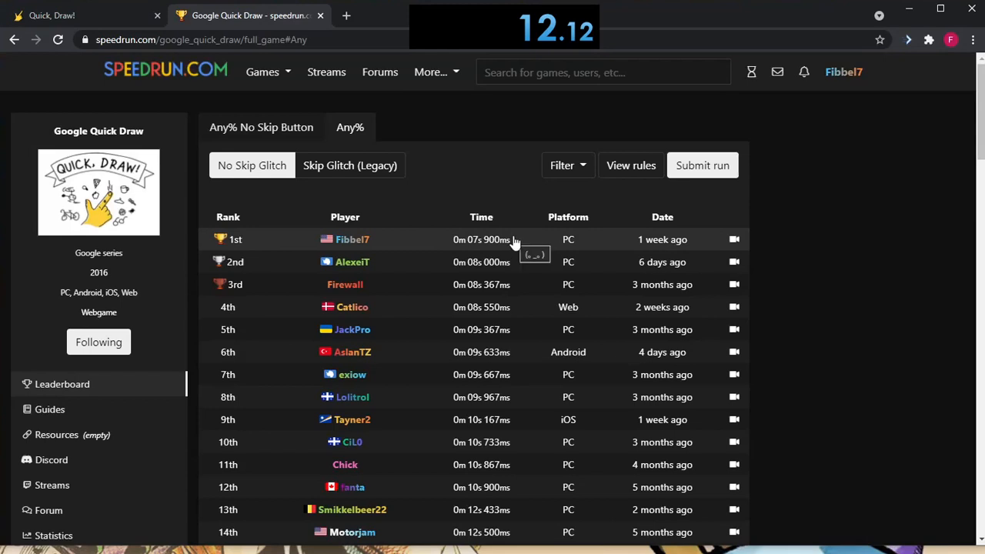
mouse_move(535, 334)
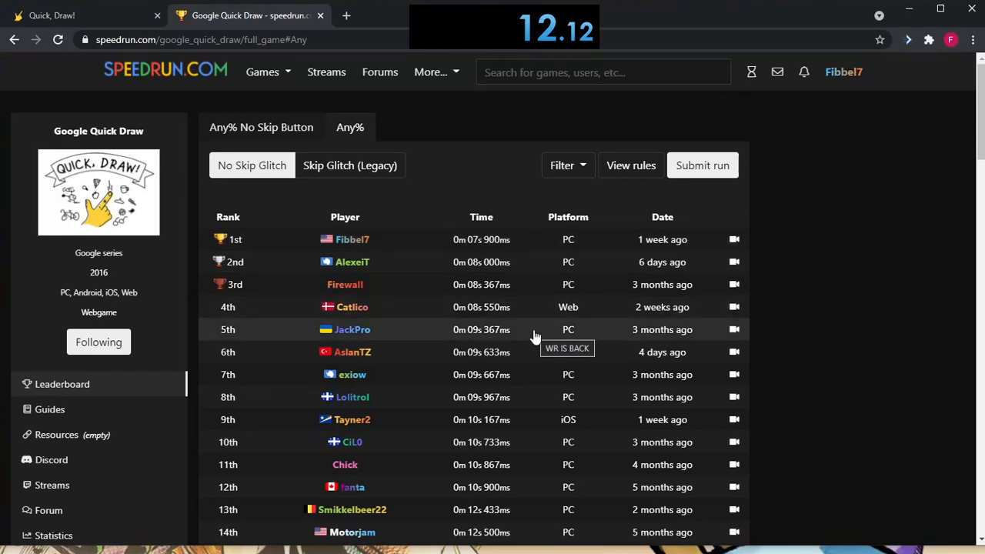
mouse_move(535, 440)
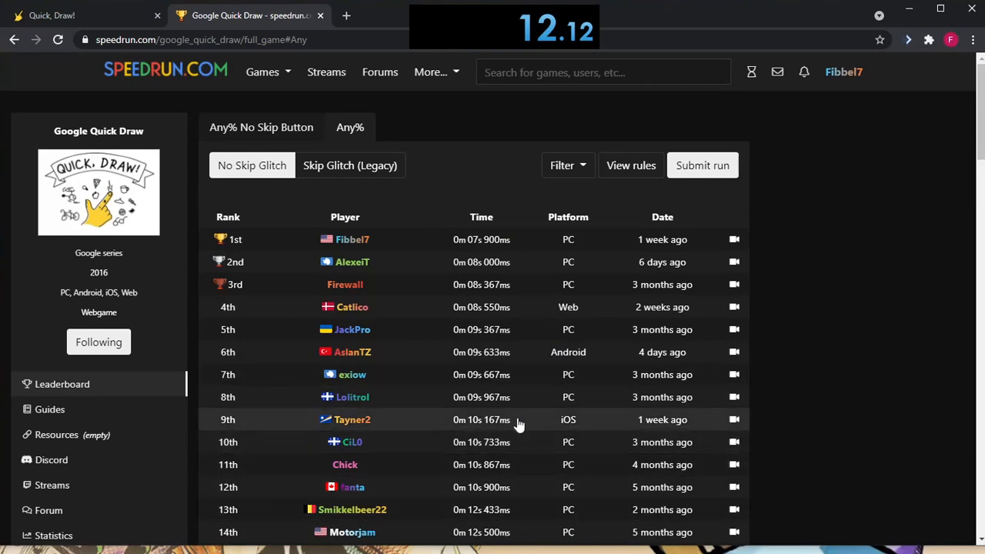
mouse_move(484, 316)
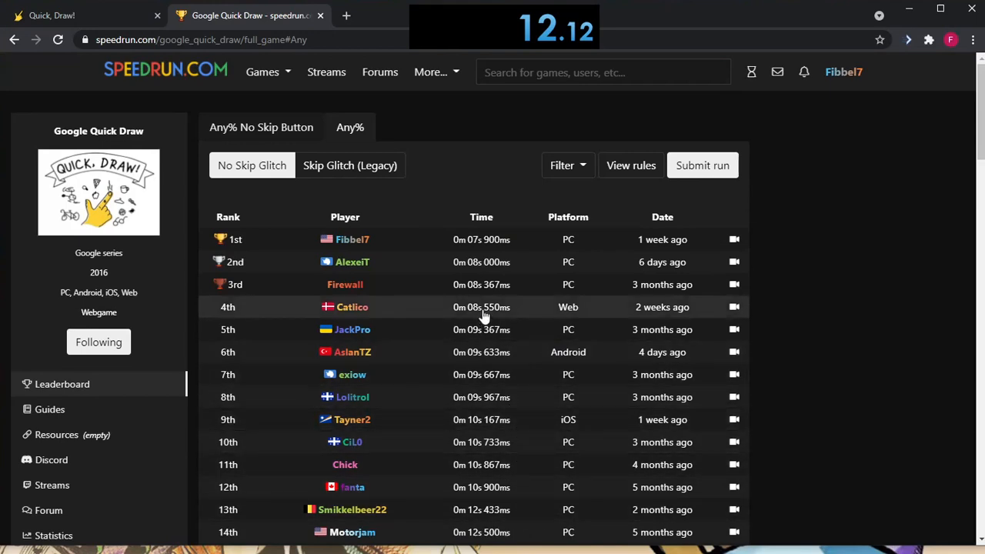
mouse_move(508, 307)
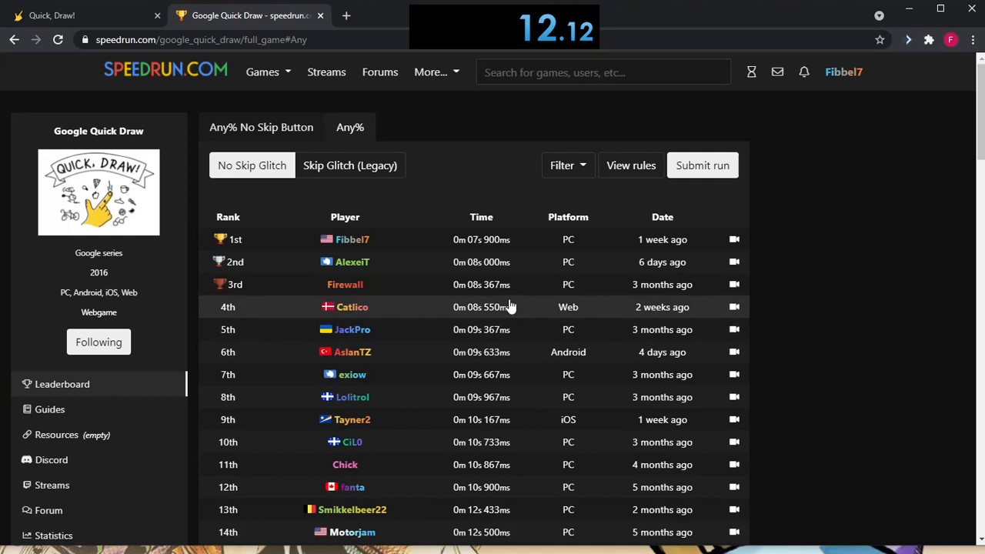
mouse_move(592, 300)
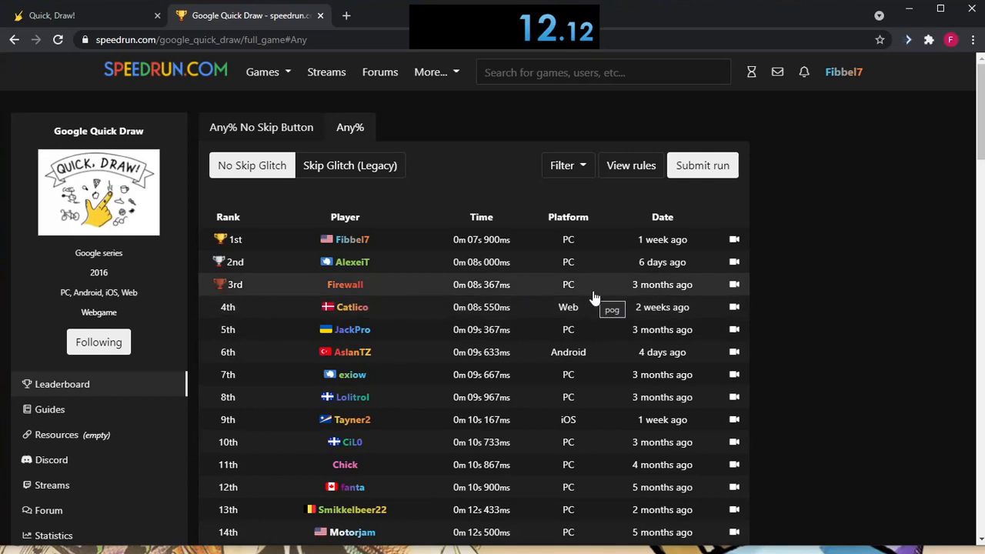
mouse_move(560, 314)
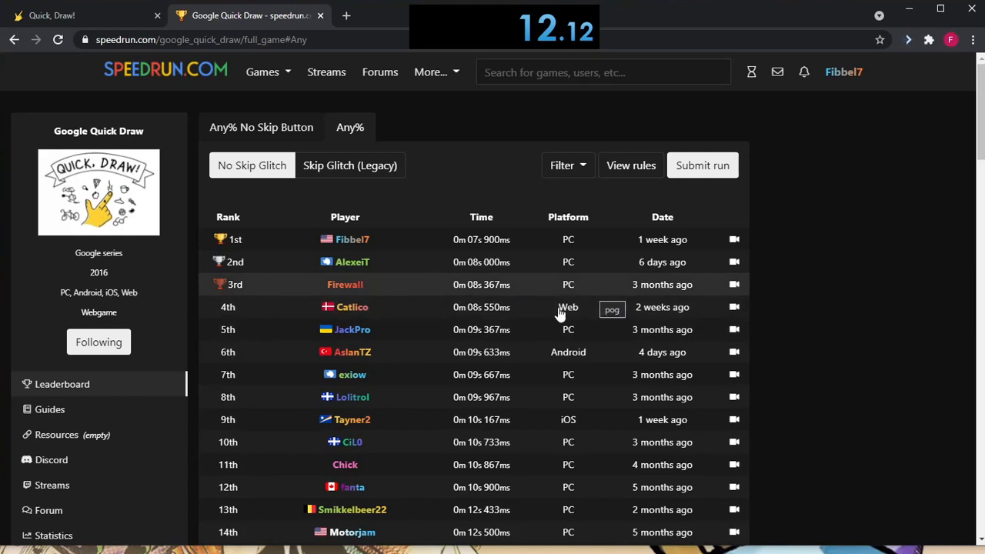
mouse_move(506, 319)
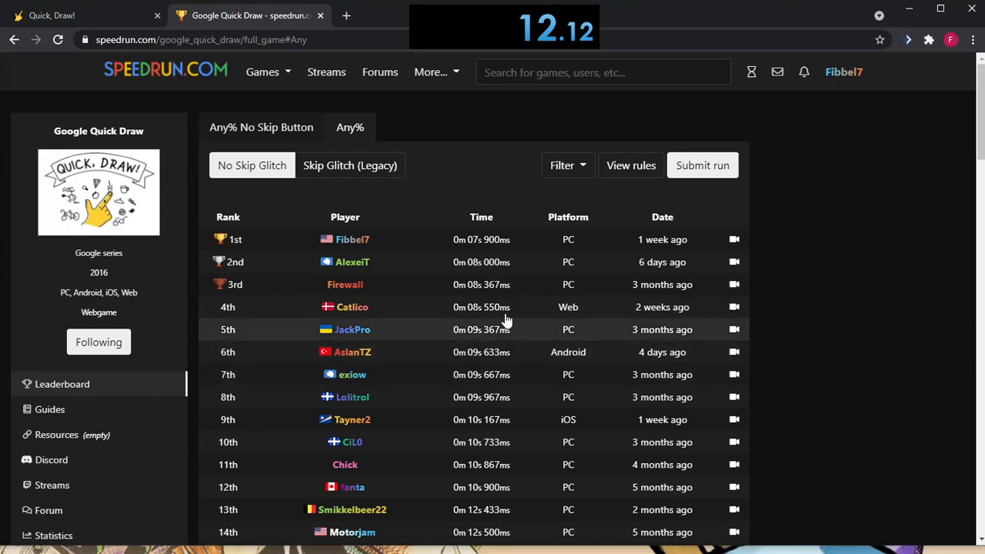
mouse_move(512, 296)
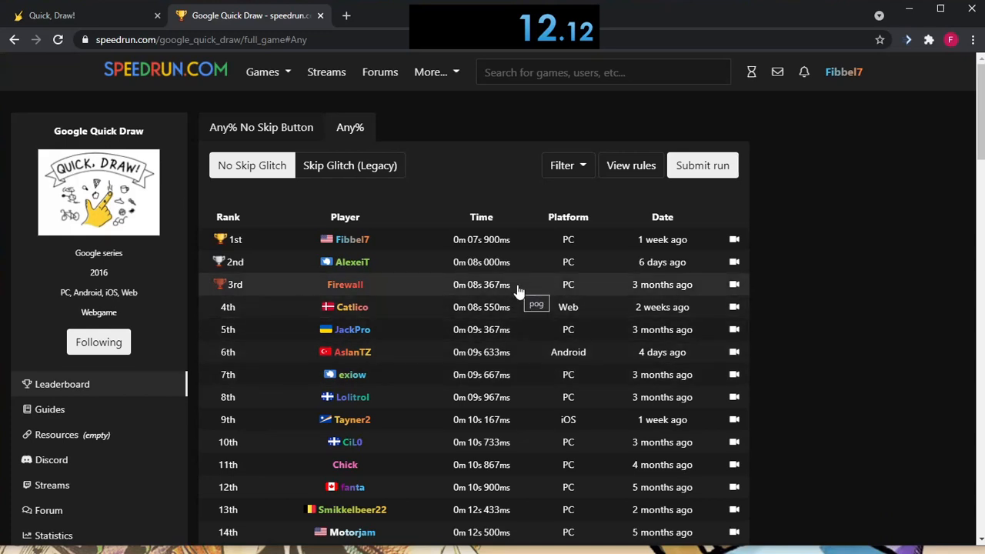
mouse_move(492, 252)
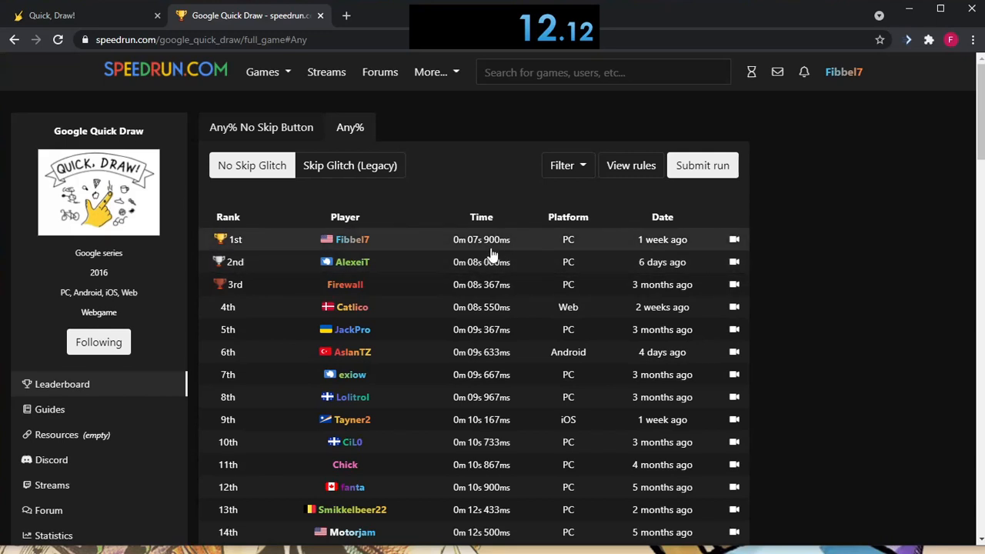
mouse_move(506, 316)
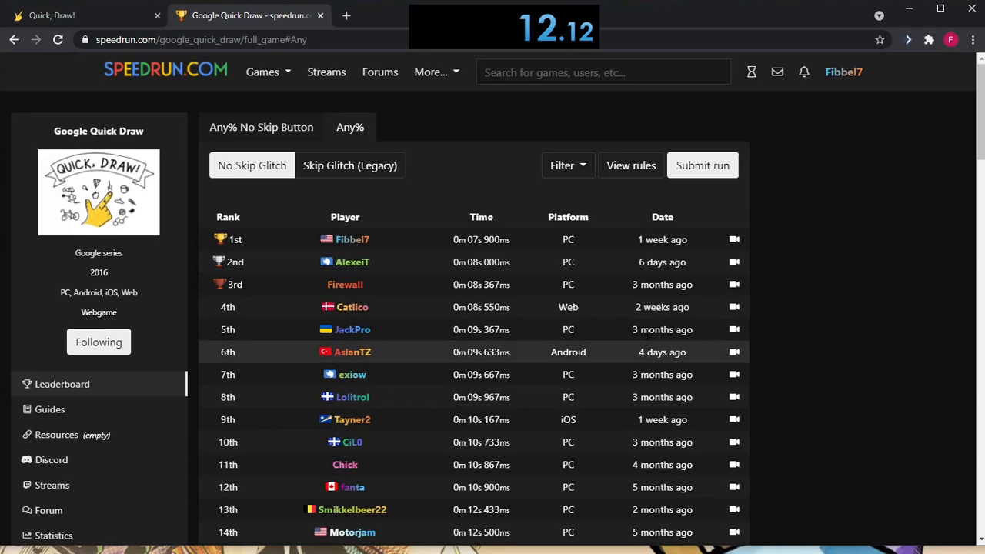
mouse_move(669, 197)
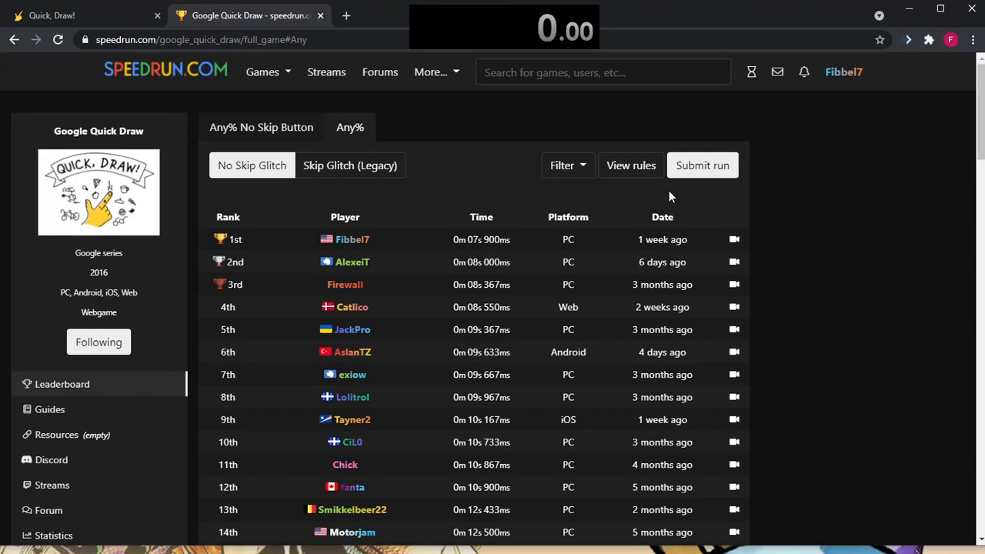
mouse_move(463, 306)
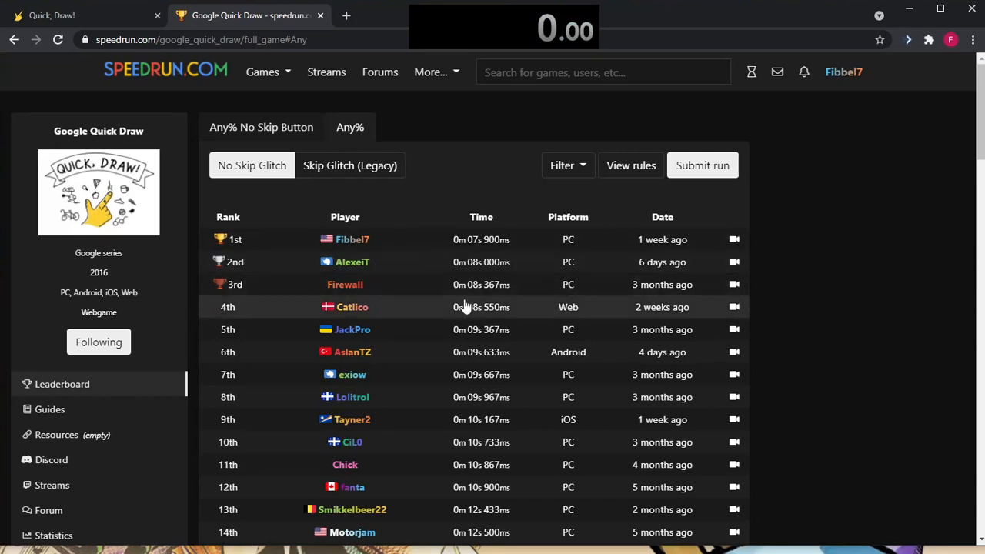
mouse_move(261, 127)
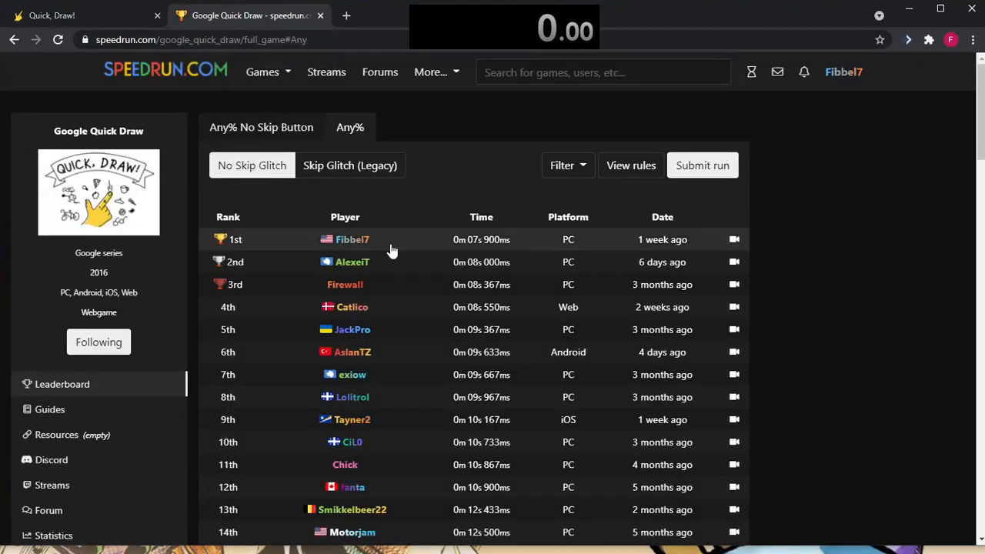
click(733, 239)
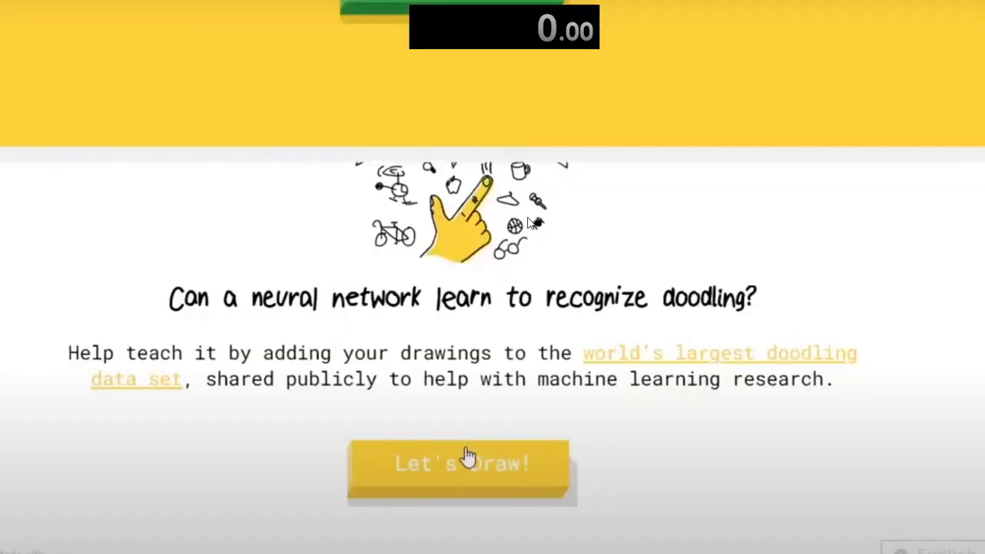
- Switch back to the Quick, Draw! tab showing the Well drawn! results with six doodles
click(462, 464)
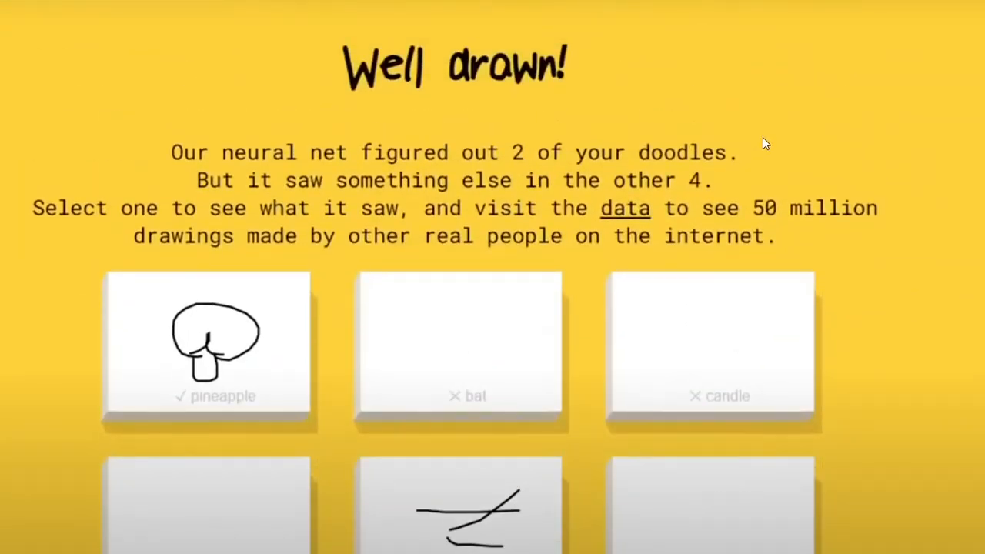
mouse_move(840, 129)
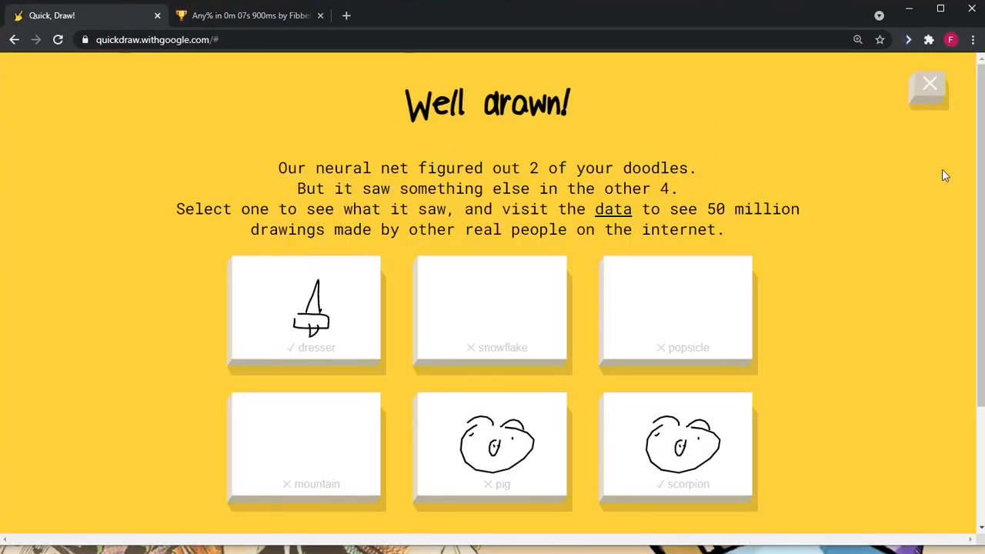
- Close the results, glance at the No Skip Button leaderboard, and return to the Quick, Draw! start page
click(929, 84)
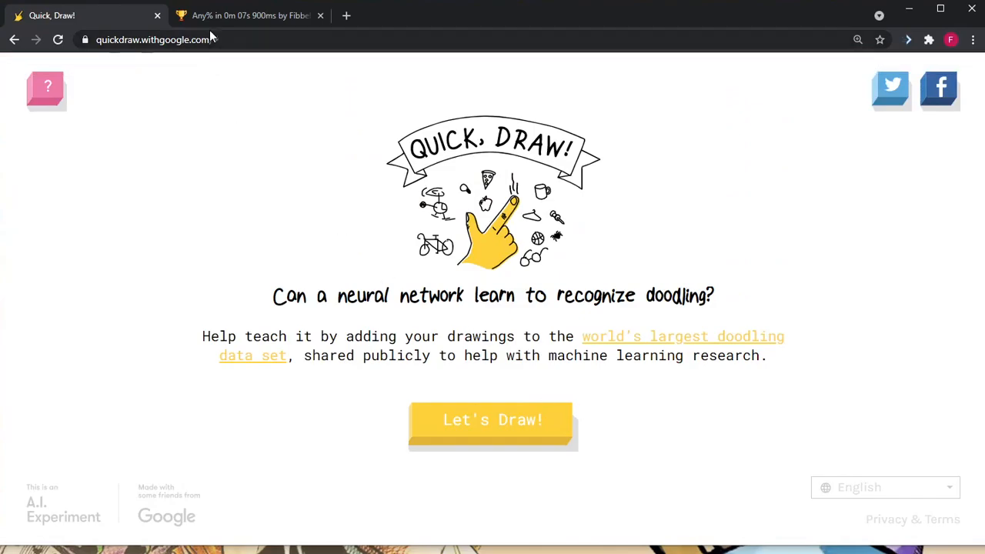
click(250, 15)
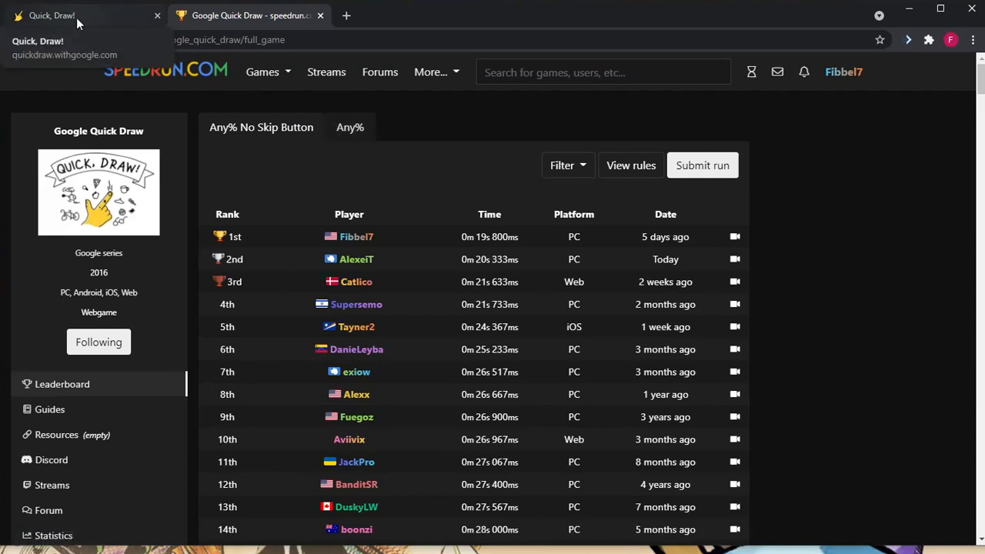
mouse_move(112, 17)
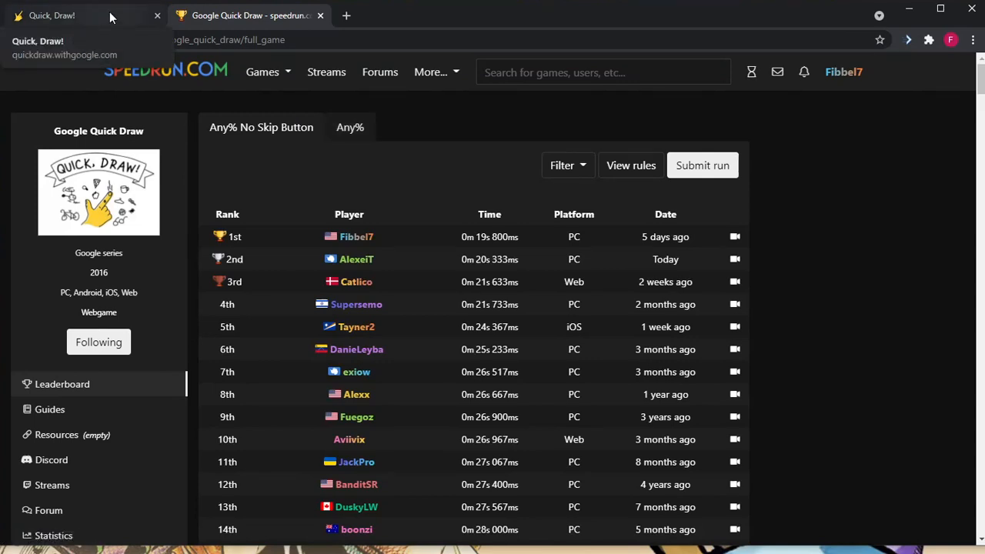
click(51, 16)
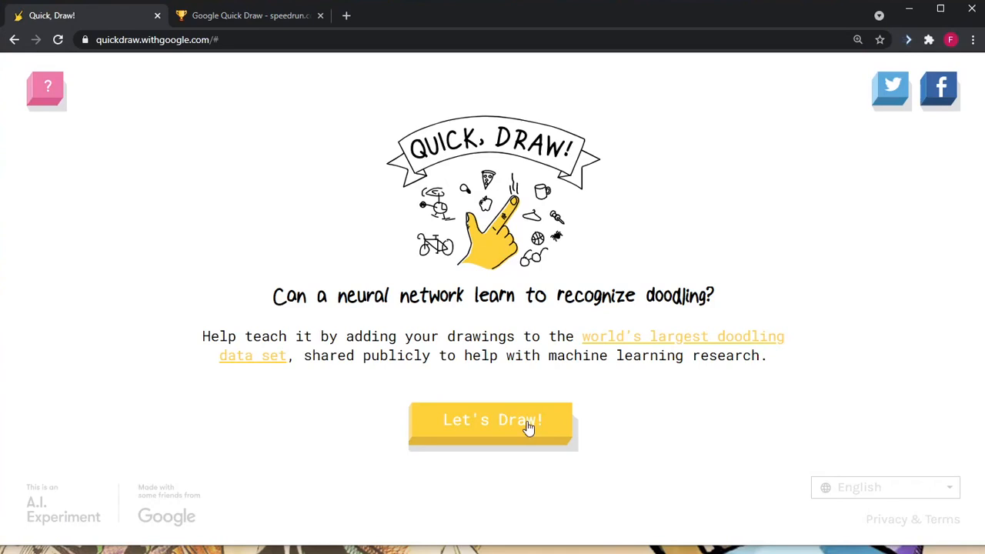
- Start a game, draw until pineapple is recognised, then quit out of the round
click(493, 422)
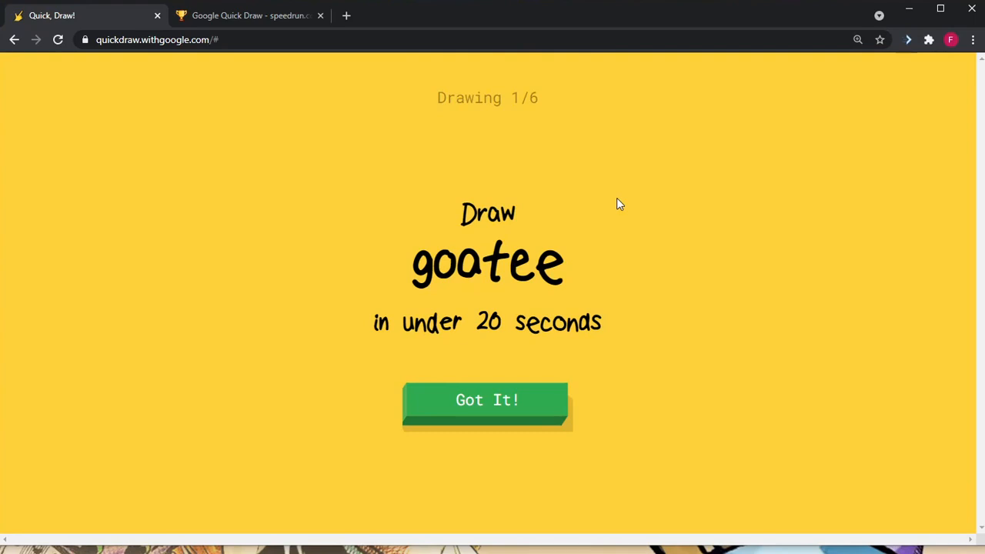
click(487, 399)
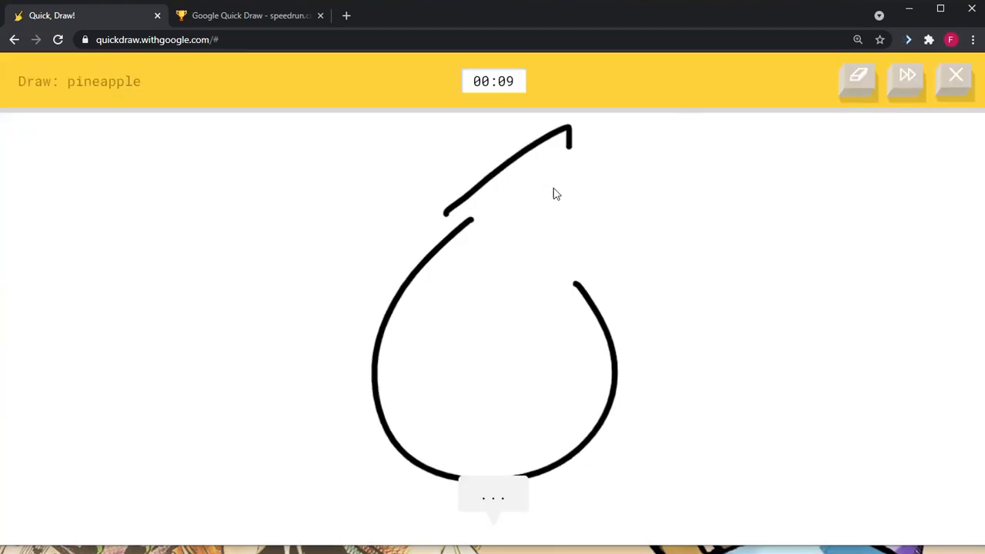
click(955, 75)
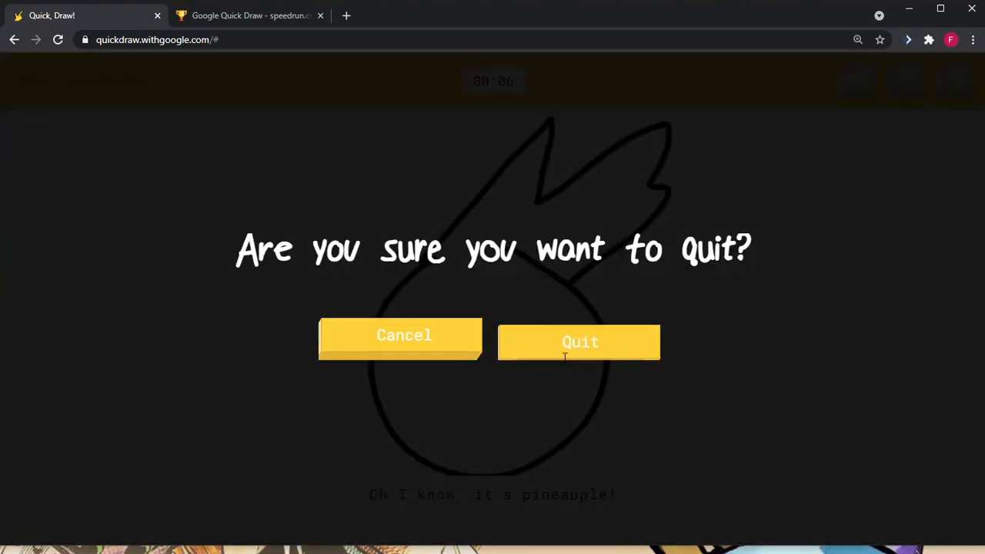
click(399, 338)
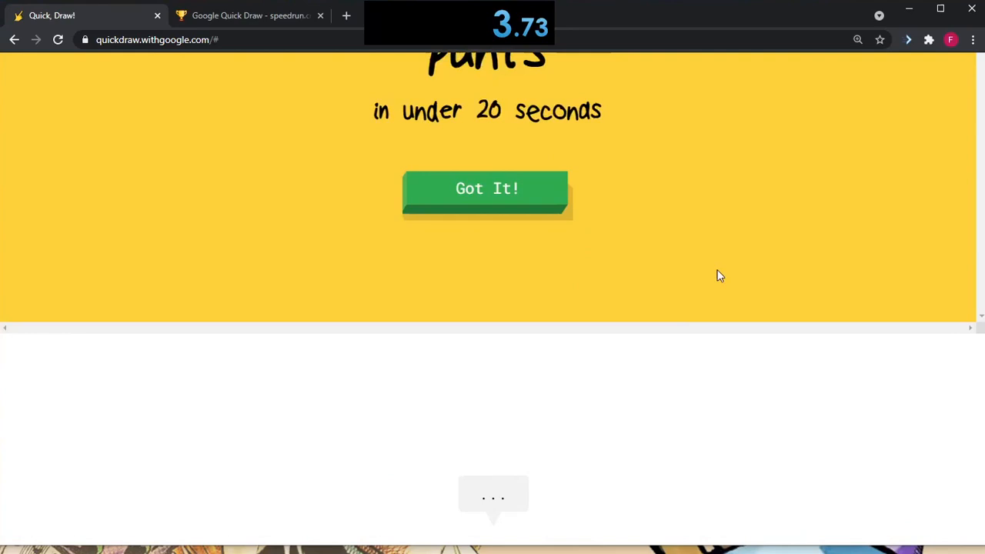
- Dismiss the pants prompt and quit that round too, landing on the start page
click(486, 189)
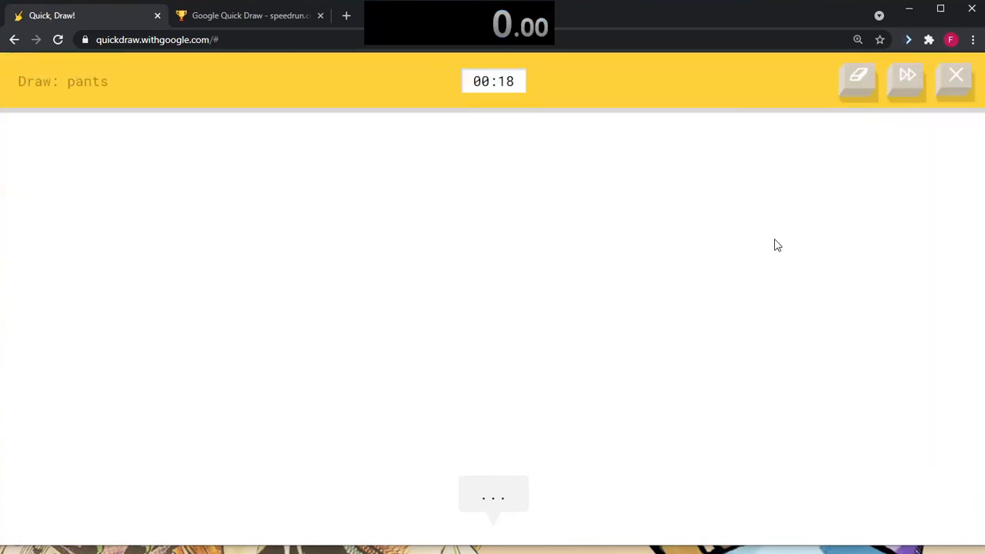
click(954, 74)
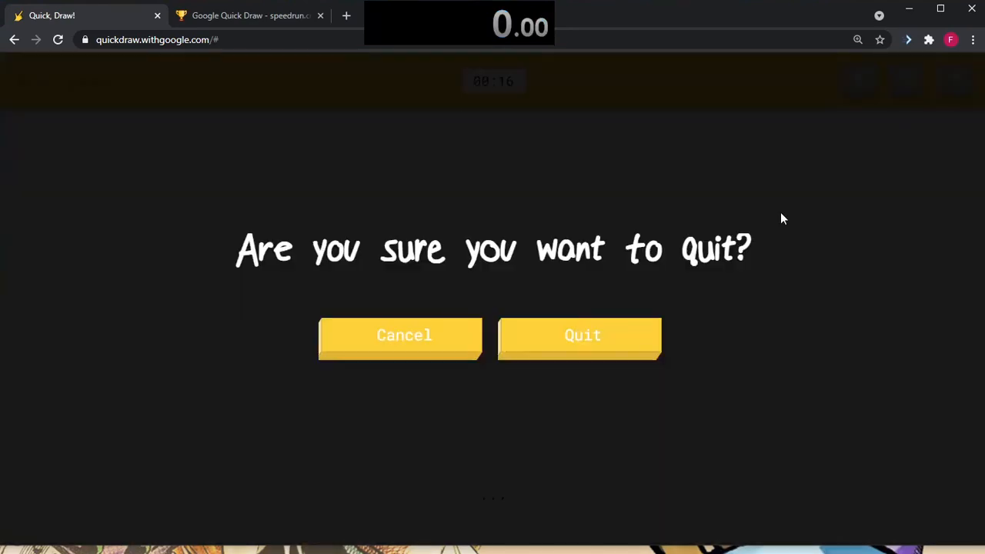
click(582, 335)
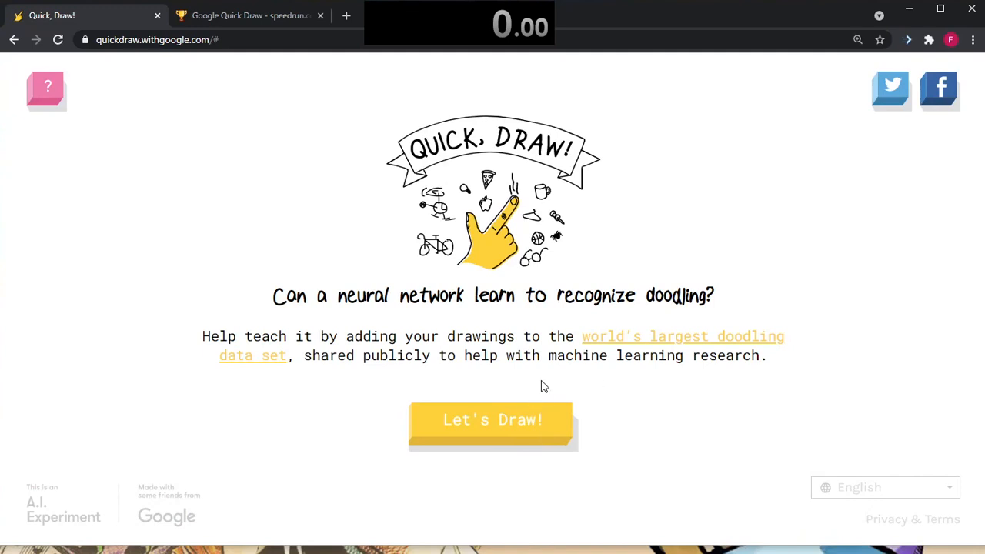
- Start a game, get blueberry recognised, quit out, and continue past the octopus prompt
click(492, 419)
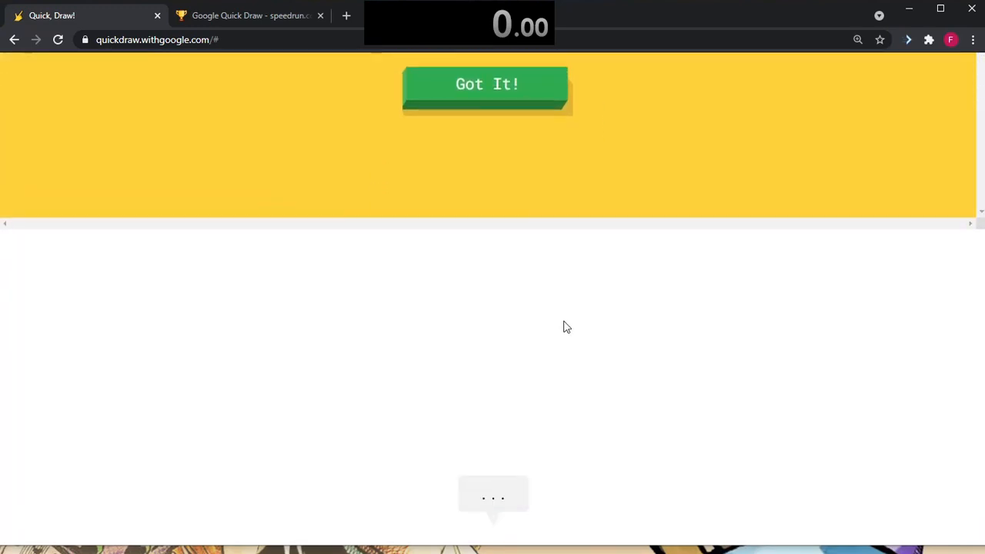
click(486, 84)
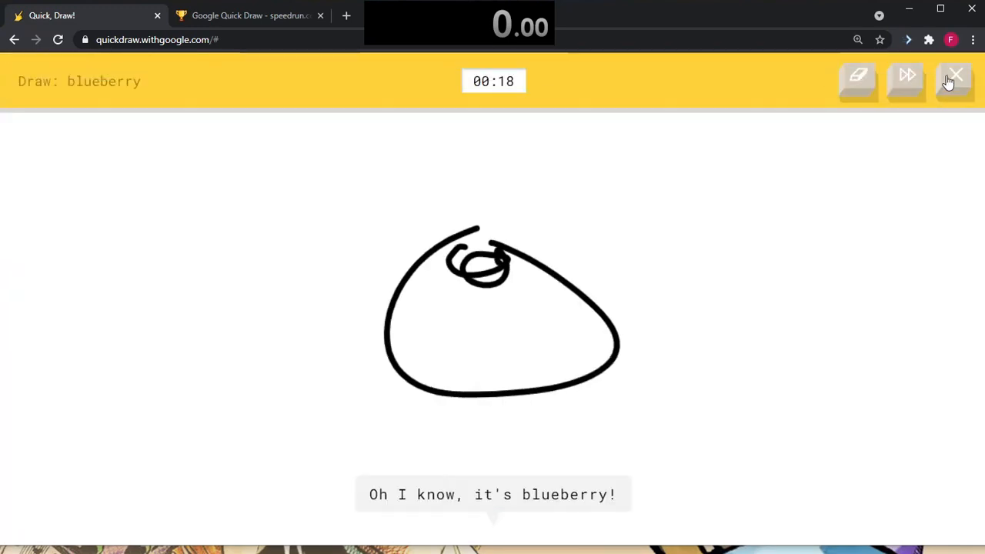
click(954, 80)
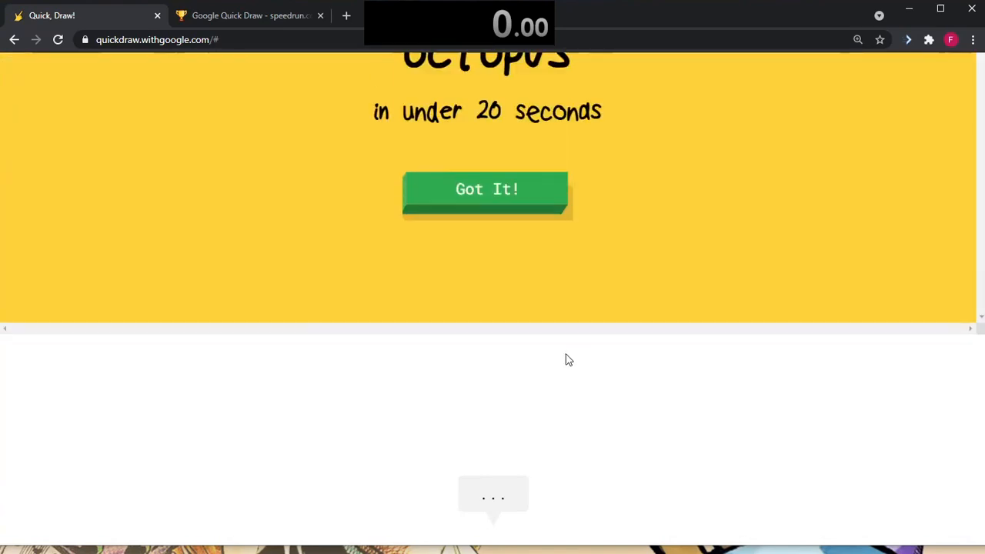
click(486, 189)
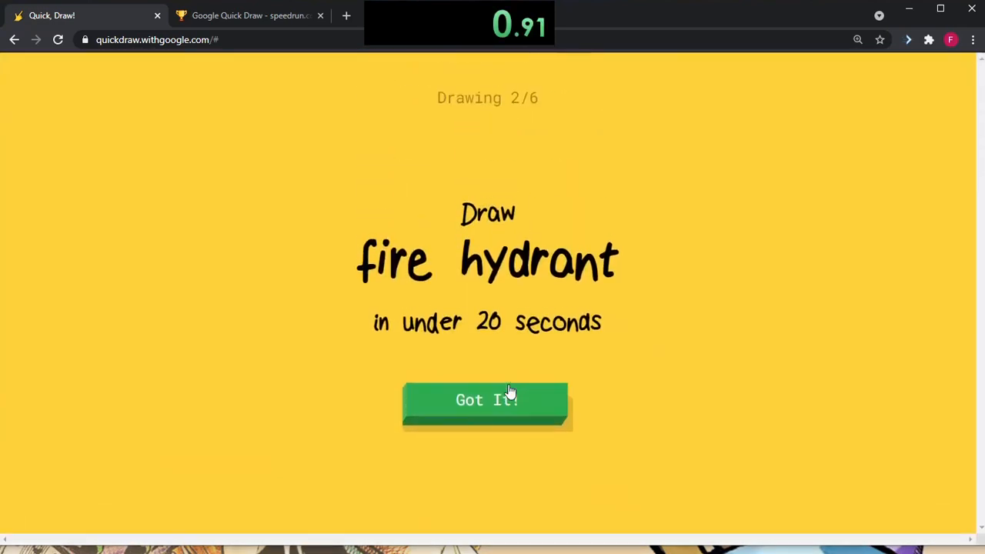
- Begin the fire hydrant round, skip the drawing, then switch to the speedrun.com tab
click(487, 399)
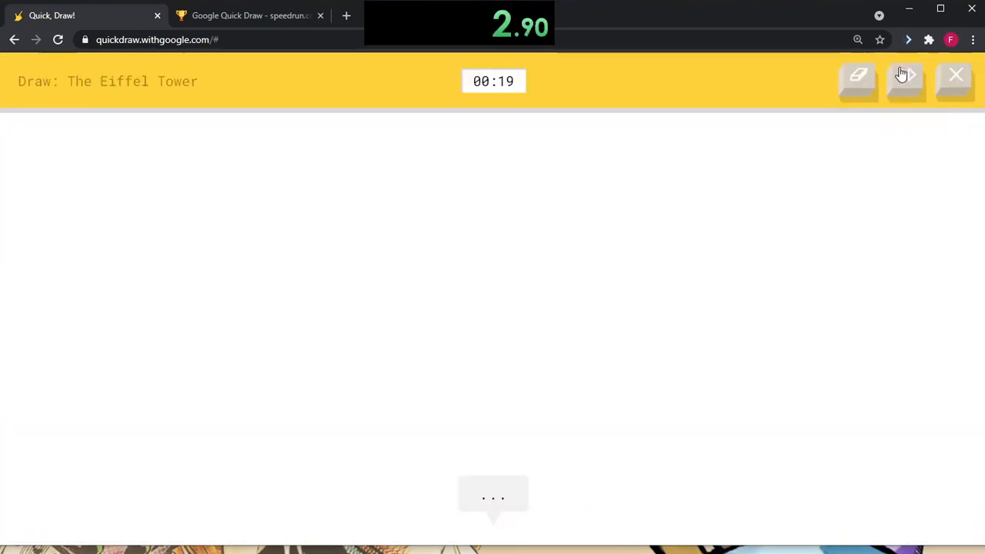
click(907, 80)
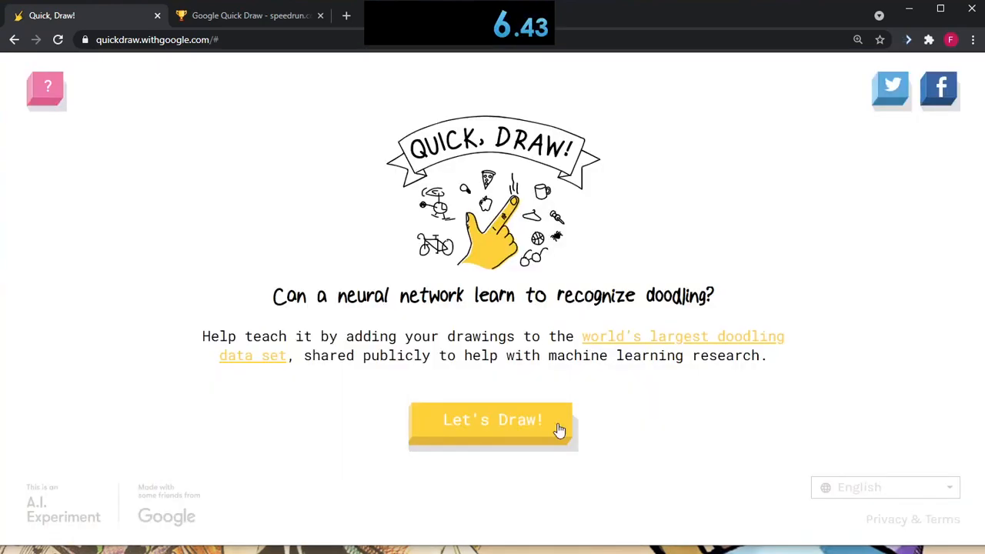
click(250, 15)
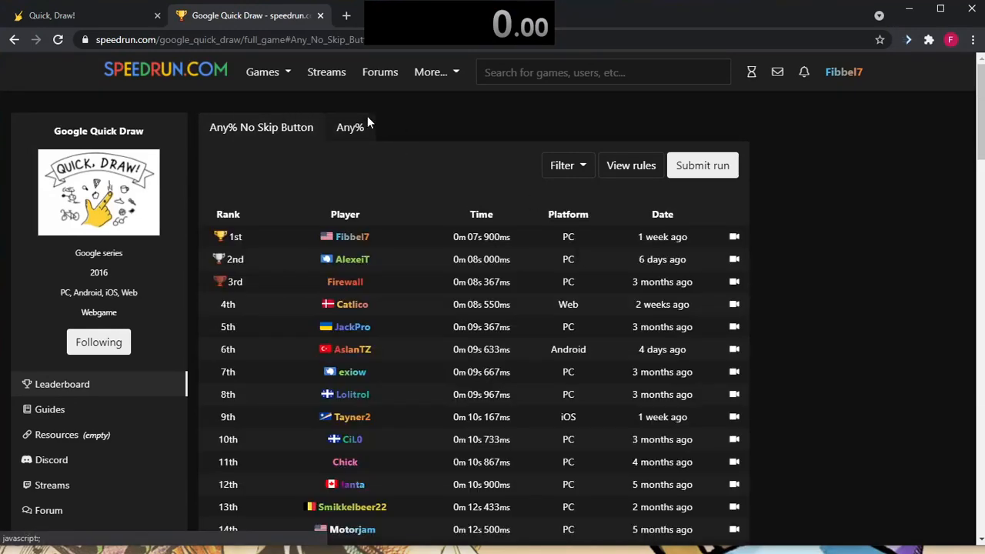
- Check the No Skip Button and Any% leaderboards, then return to the Quick, Draw! start page
click(350, 127)
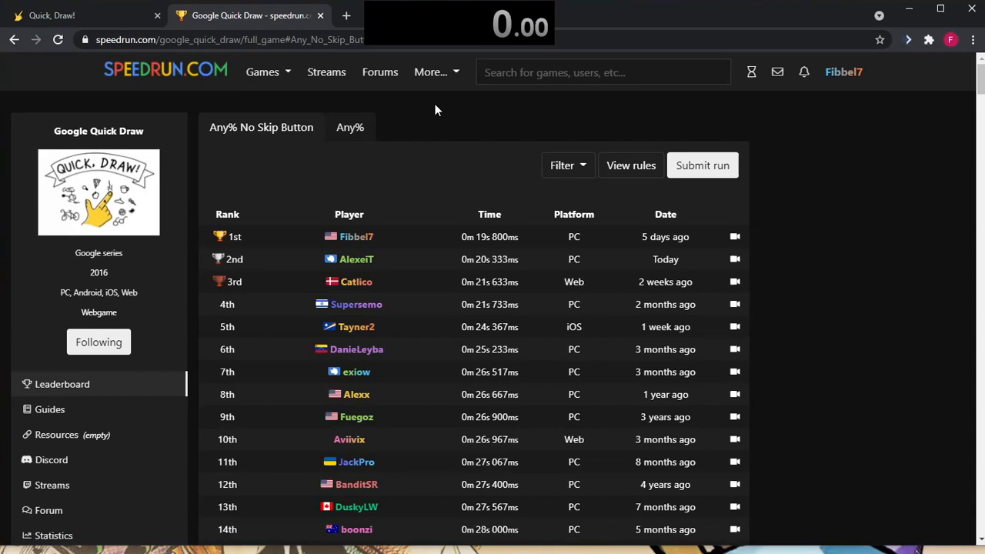
mouse_move(441, 112)
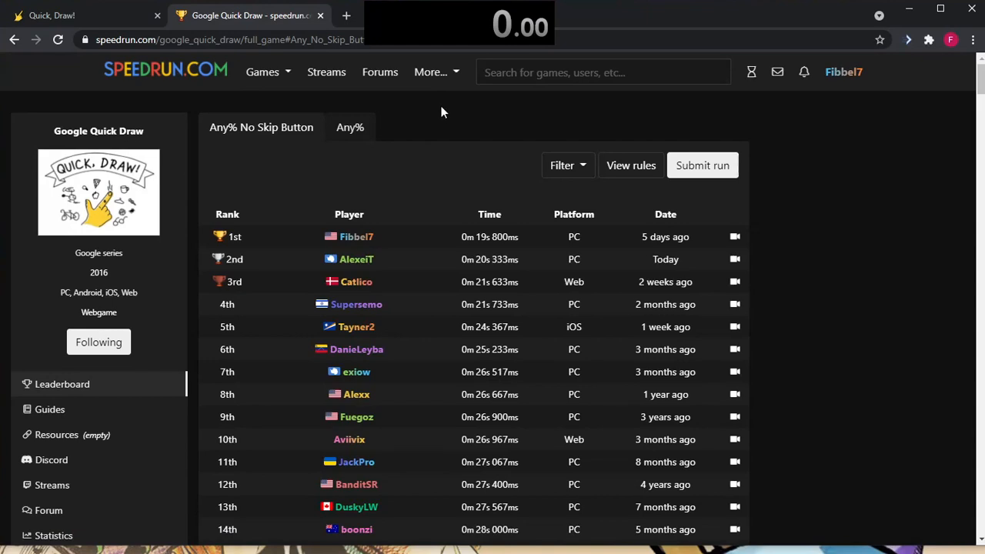
mouse_move(527, 177)
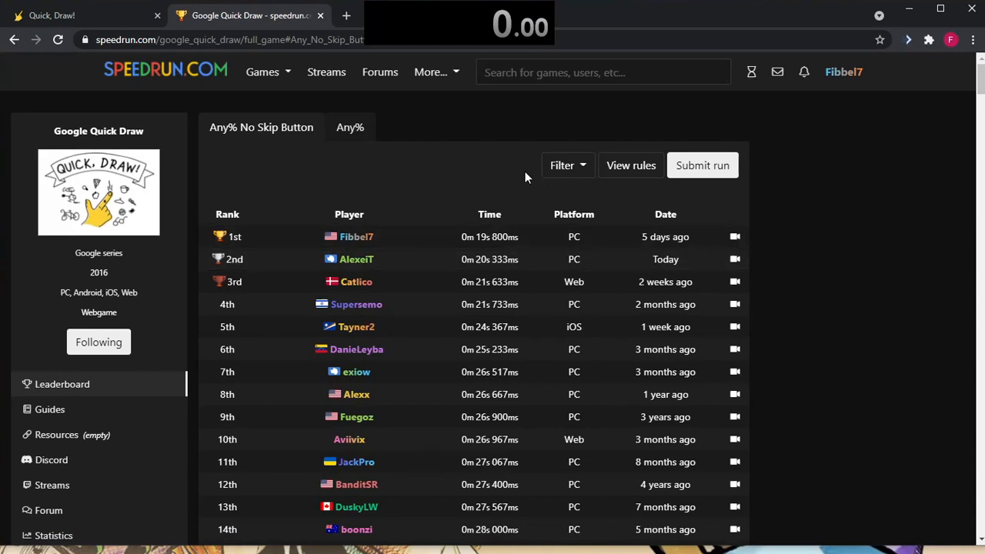
mouse_move(364, 110)
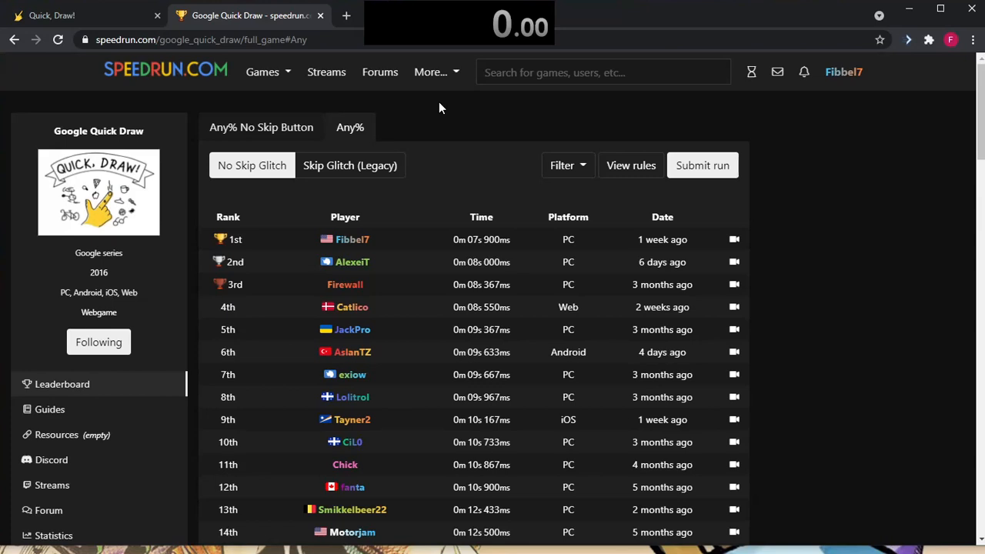
click(51, 15)
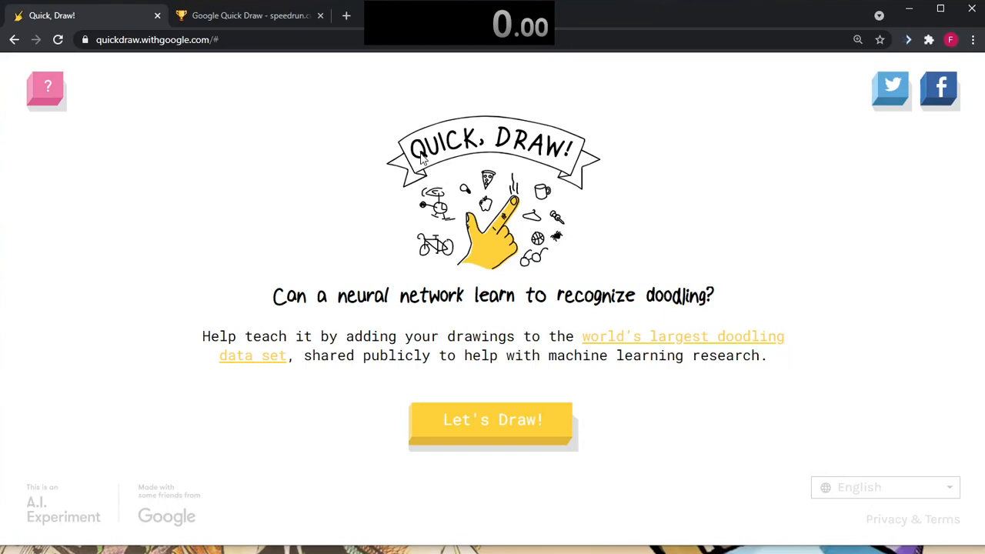
mouse_move(545, 24)
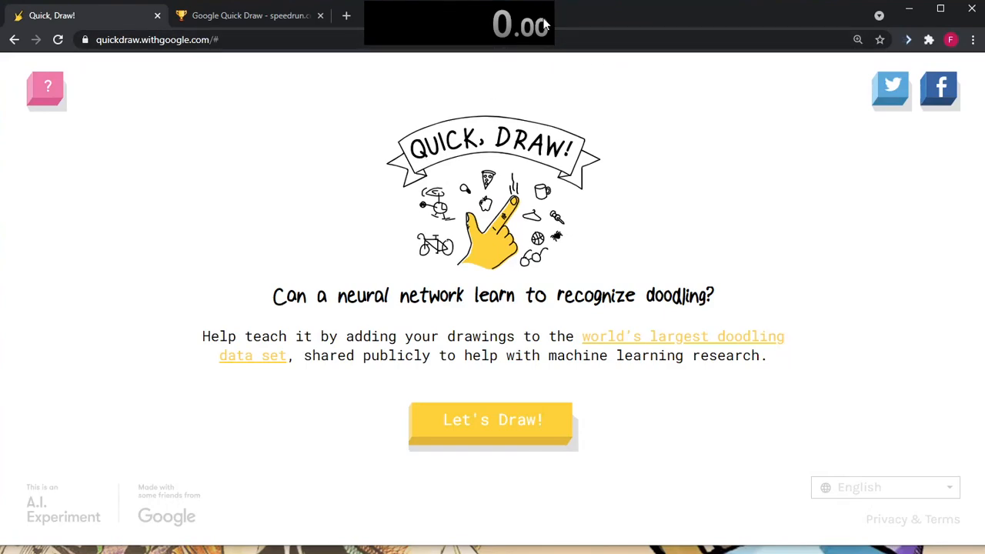